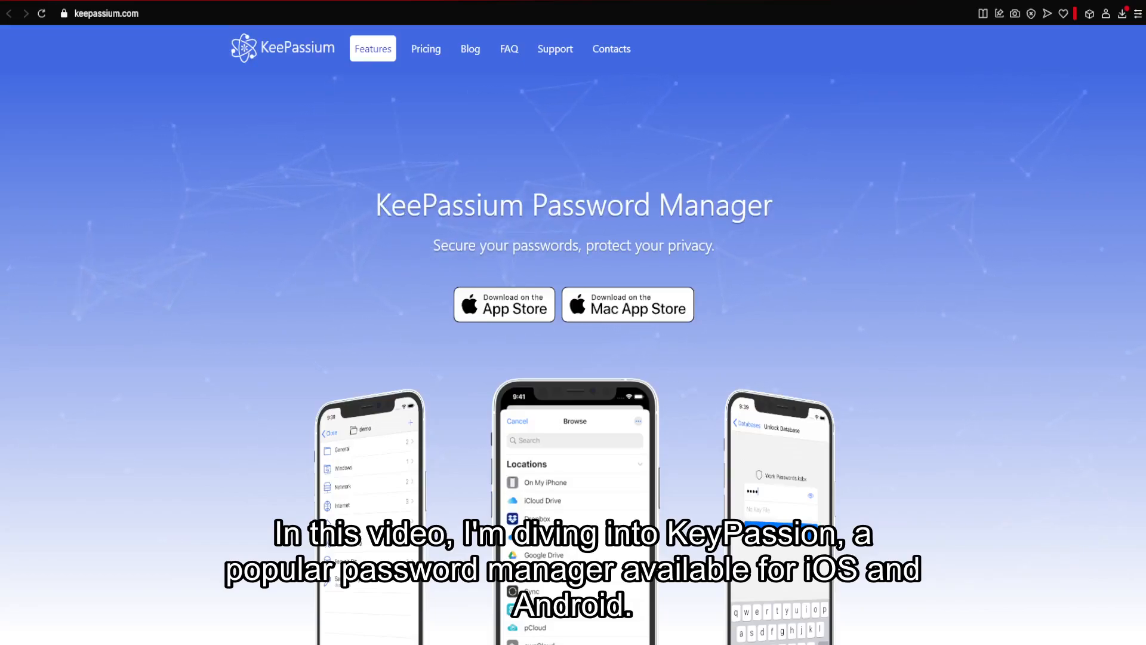
Step: Read down the Features page through the sync, autofill and premium feature sections
scroll("down", 3)
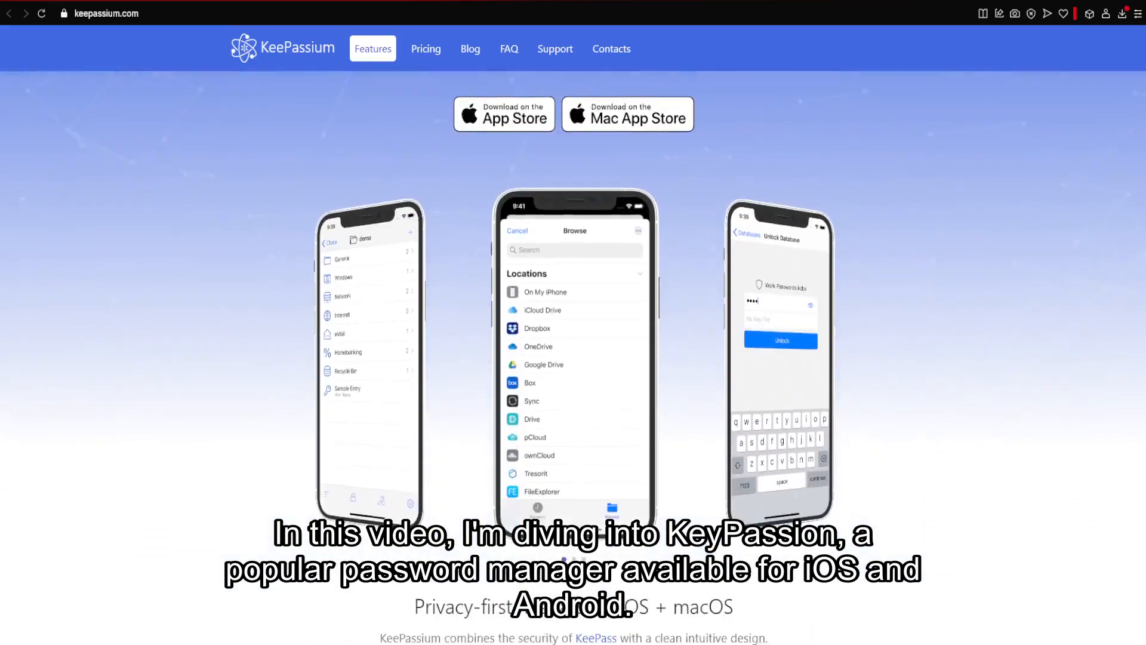
scroll("down", 3)
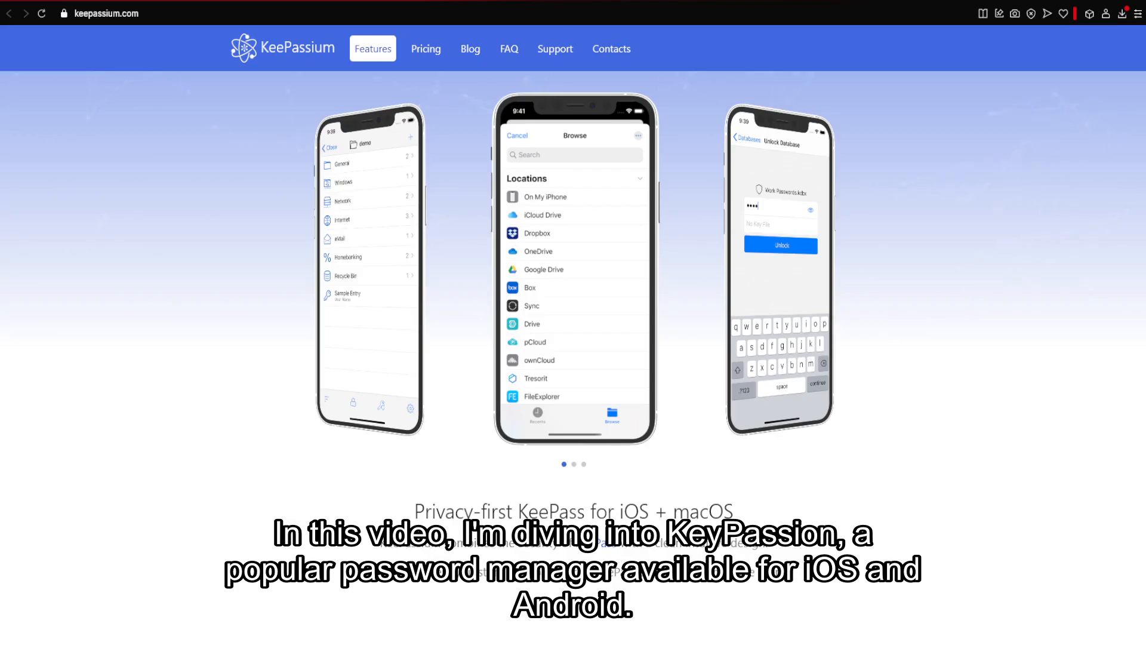
scroll("down", 3)
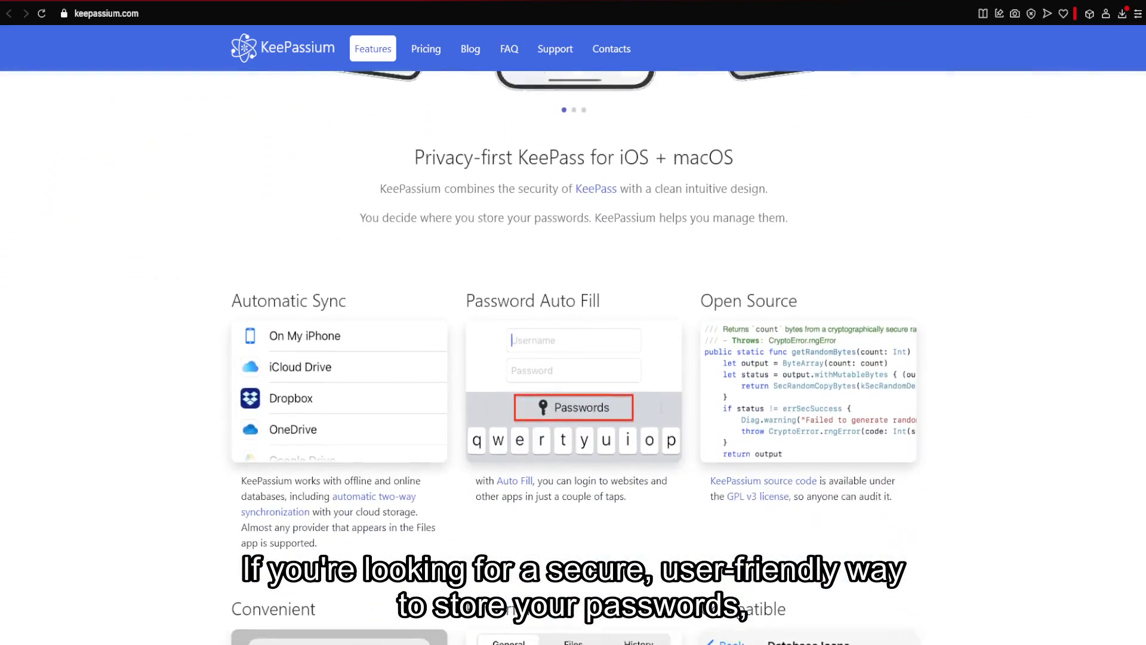
scroll("down", 3)
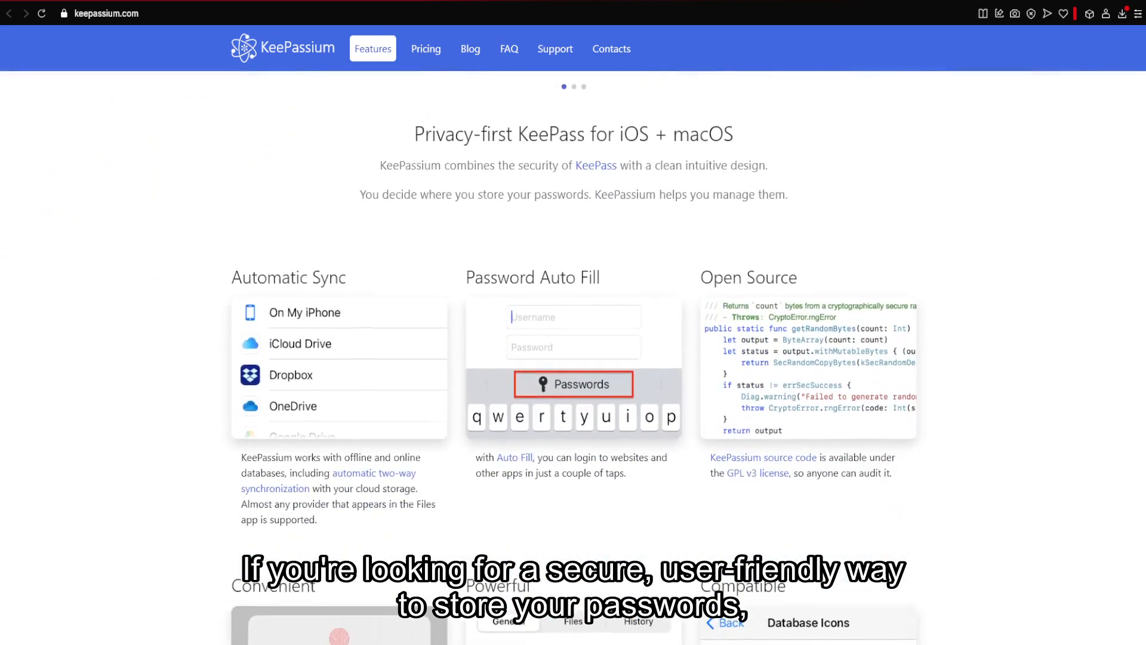
scroll("down", 3)
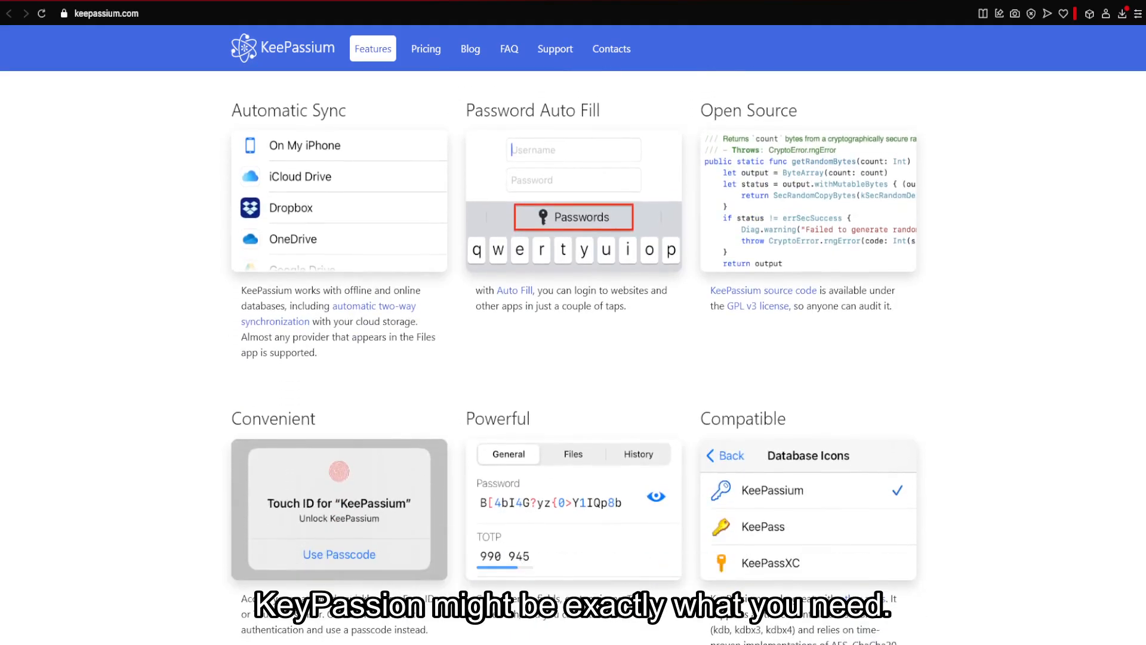
scroll("down", 3)
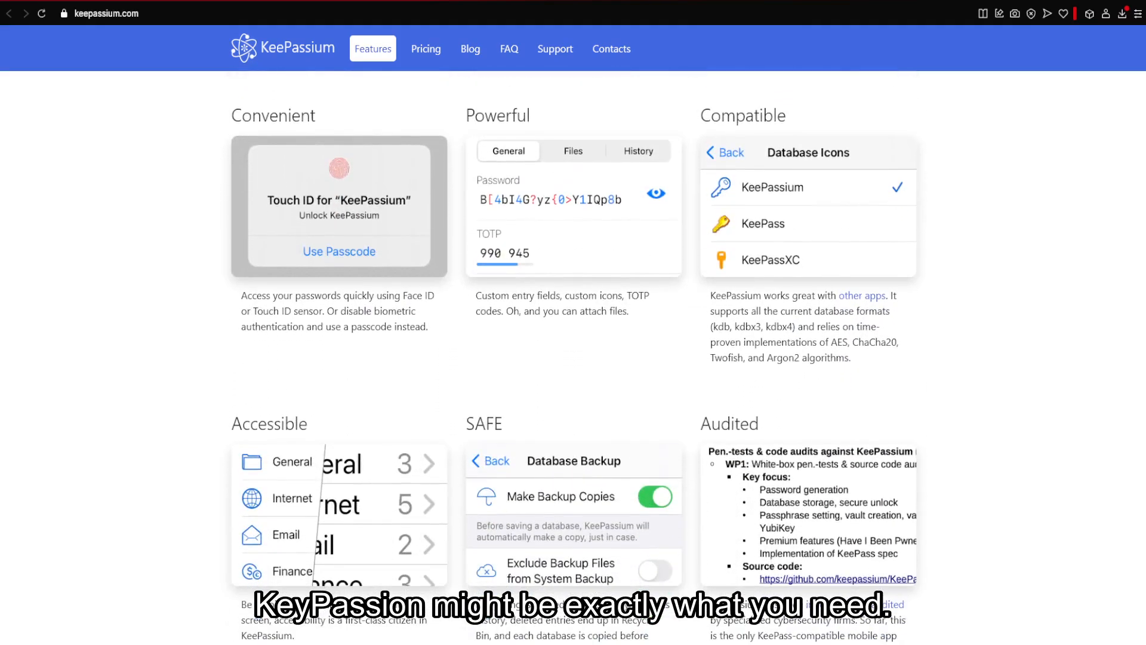
scroll("down", 3)
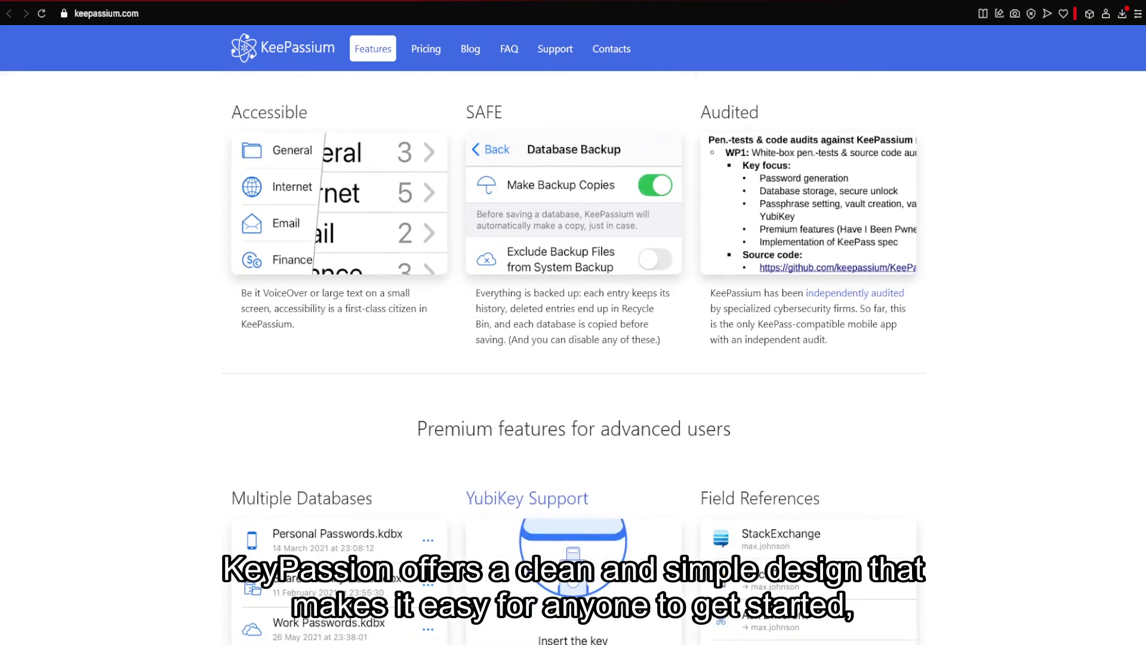
Step: Continue down to the user testimonials, then head for the Pricing page
scroll("down", 3)
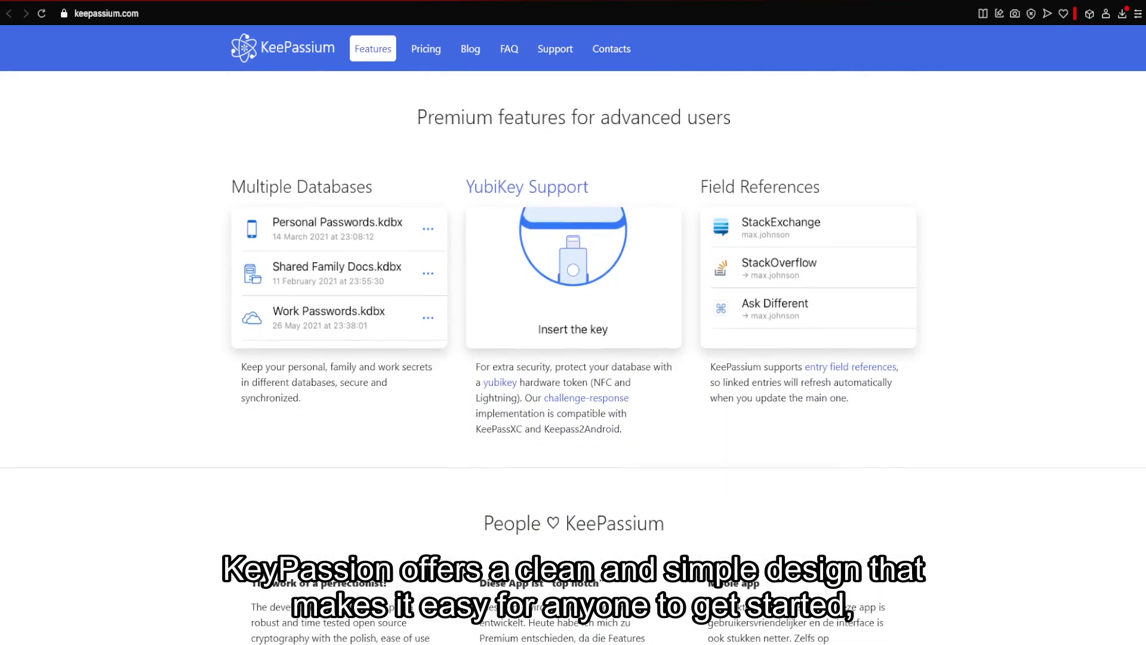
scroll("down", 3)
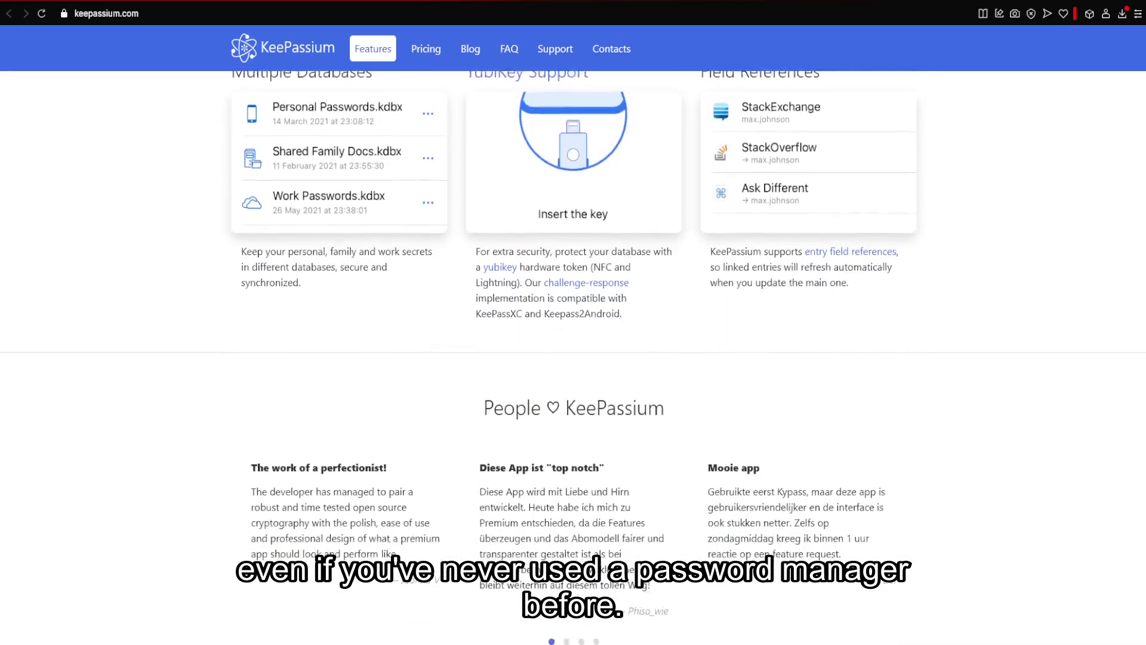
scroll("down", 3)
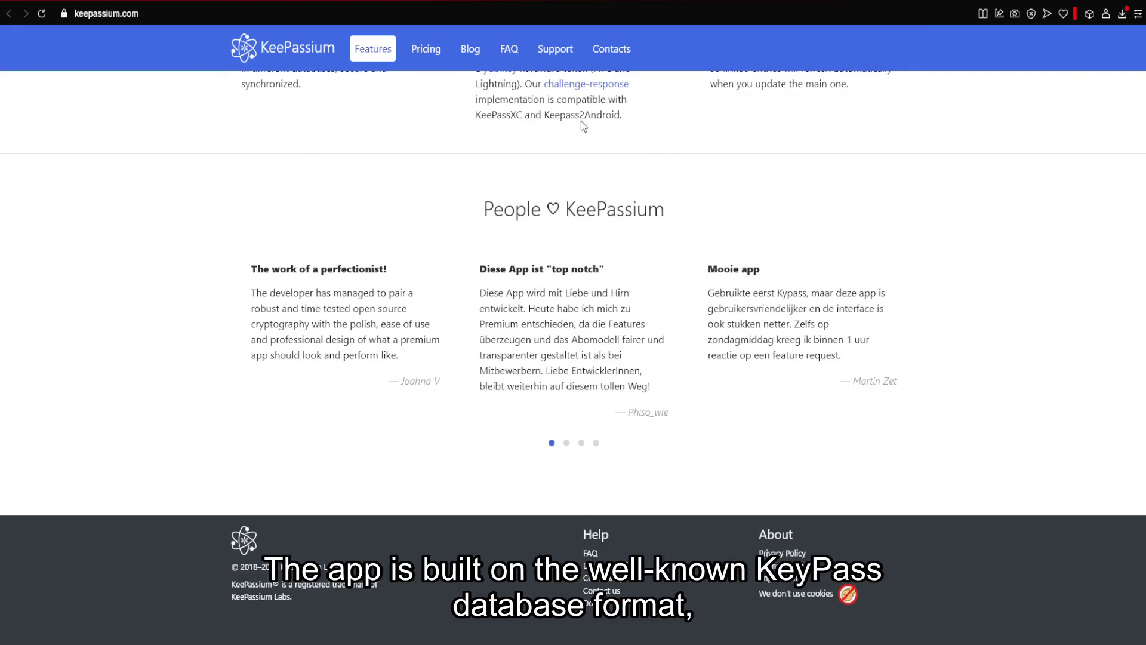
left_click(425, 48)
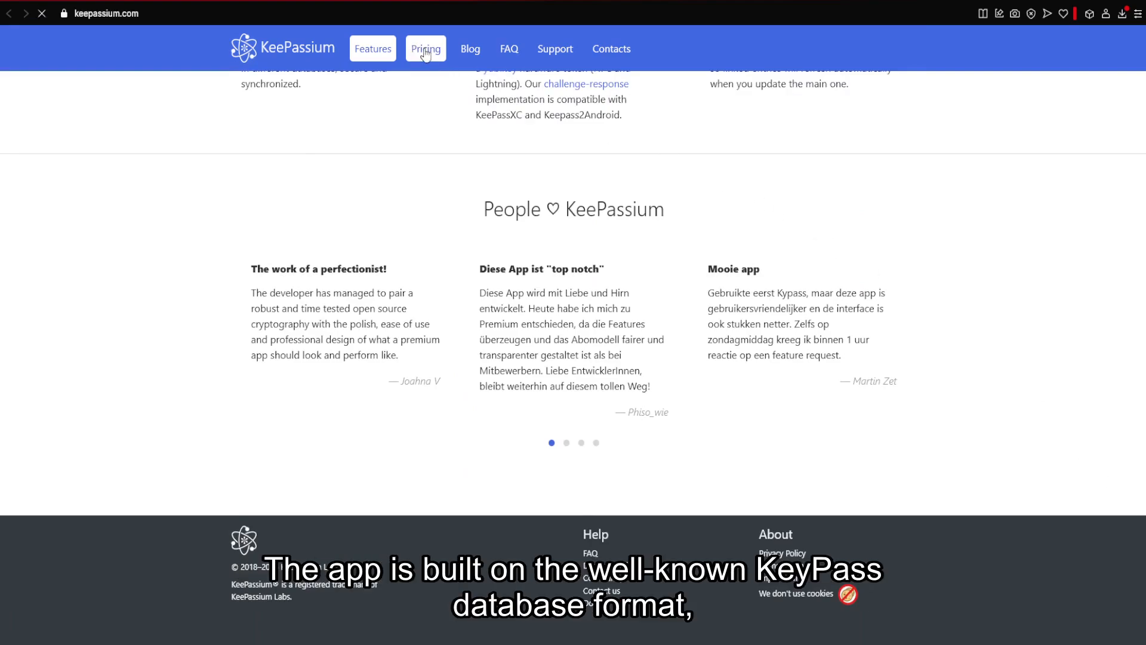
Step: Load Pricing and read the plan cards and Compare versions table down to the footnotes
left_click(425, 48)
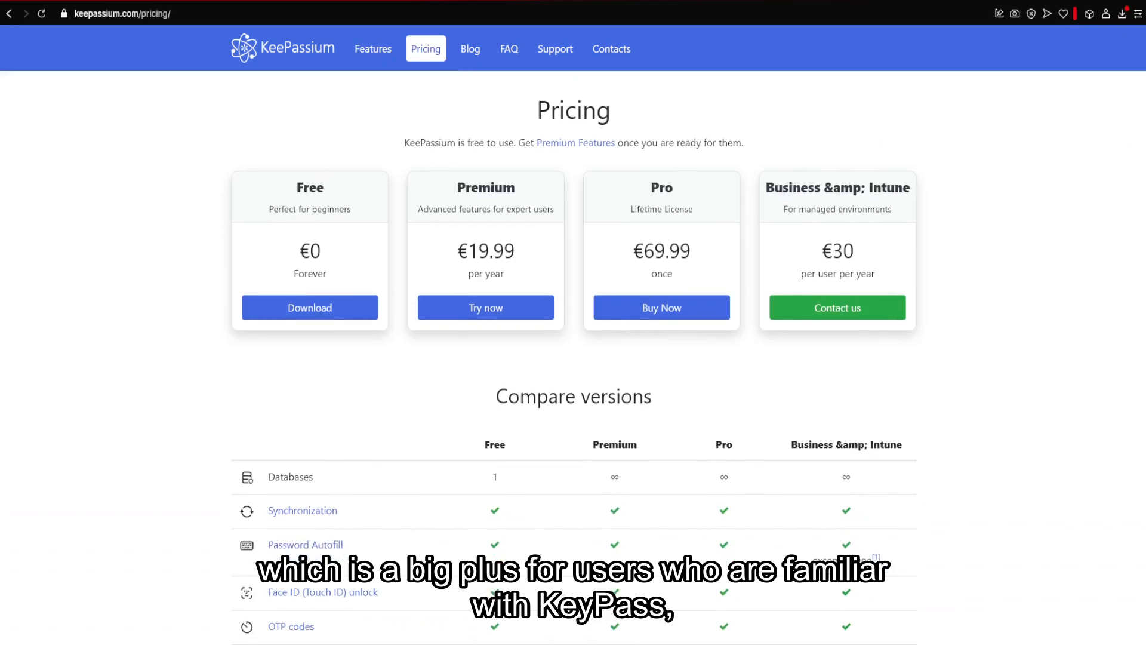
scroll("down", 3)
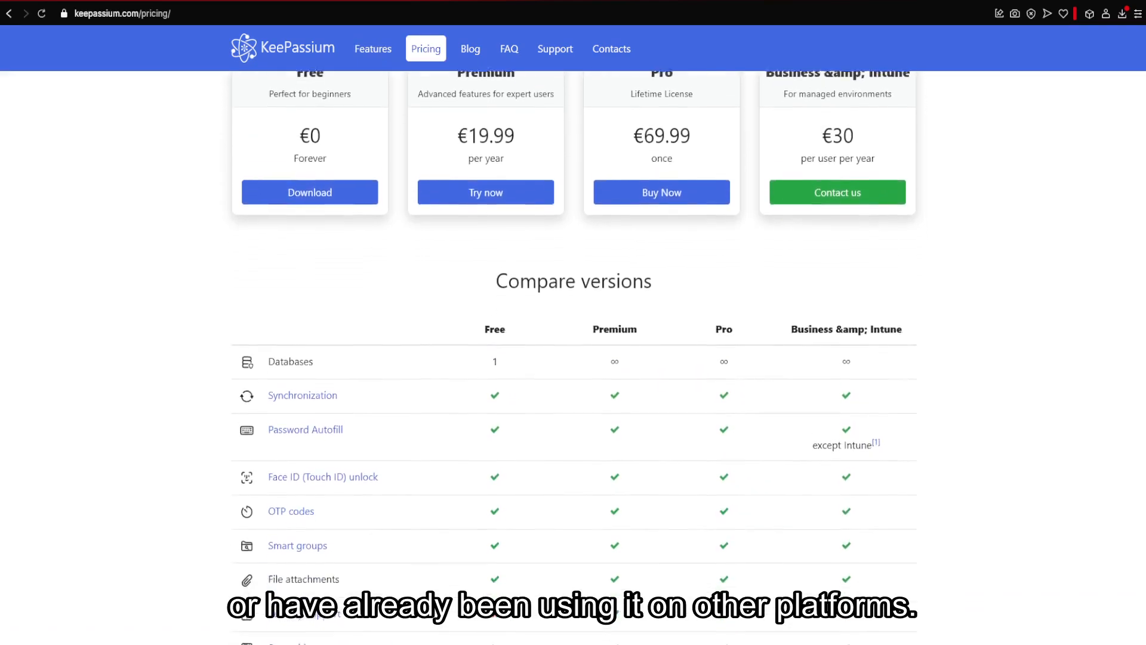
scroll("down", 3)
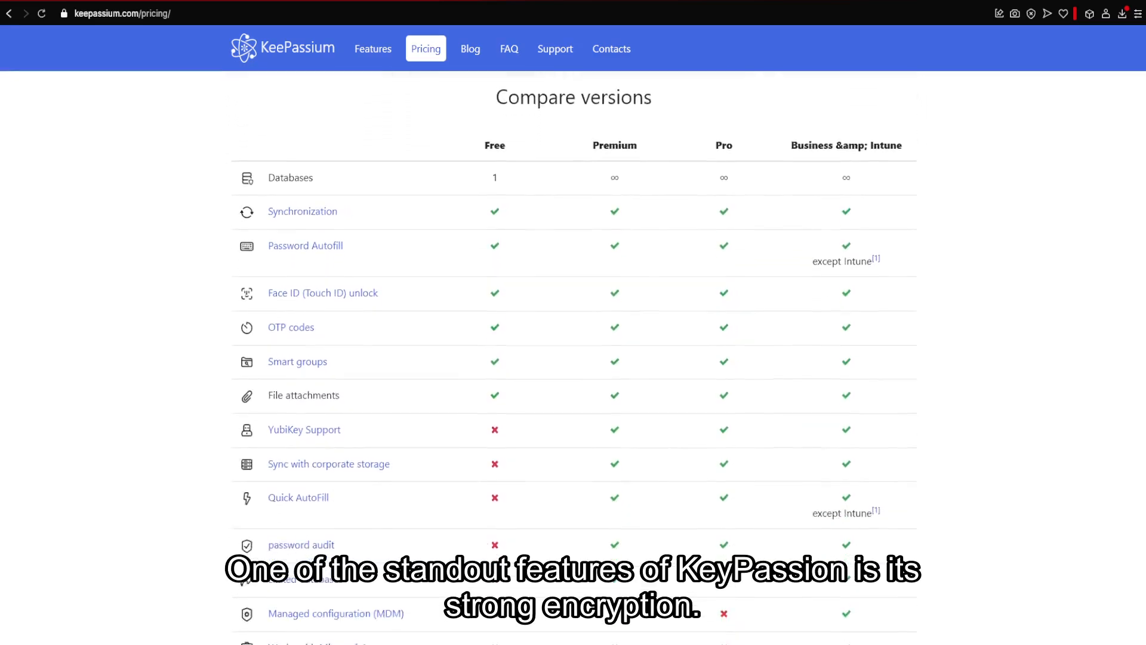
scroll("down", 3)
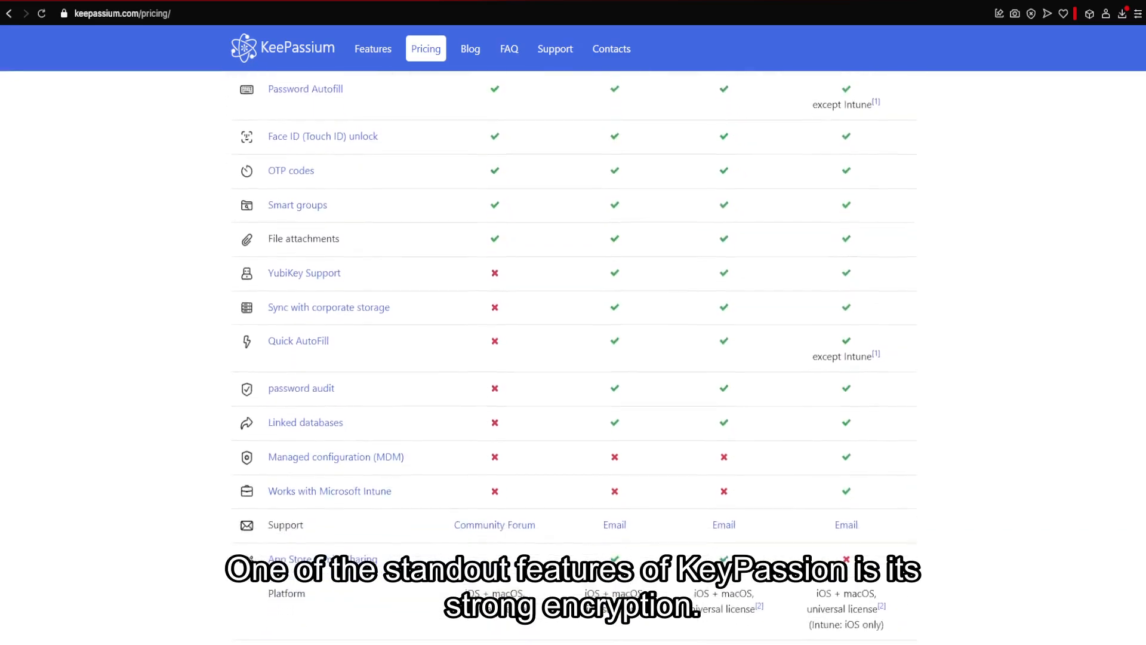
scroll("down", 3)
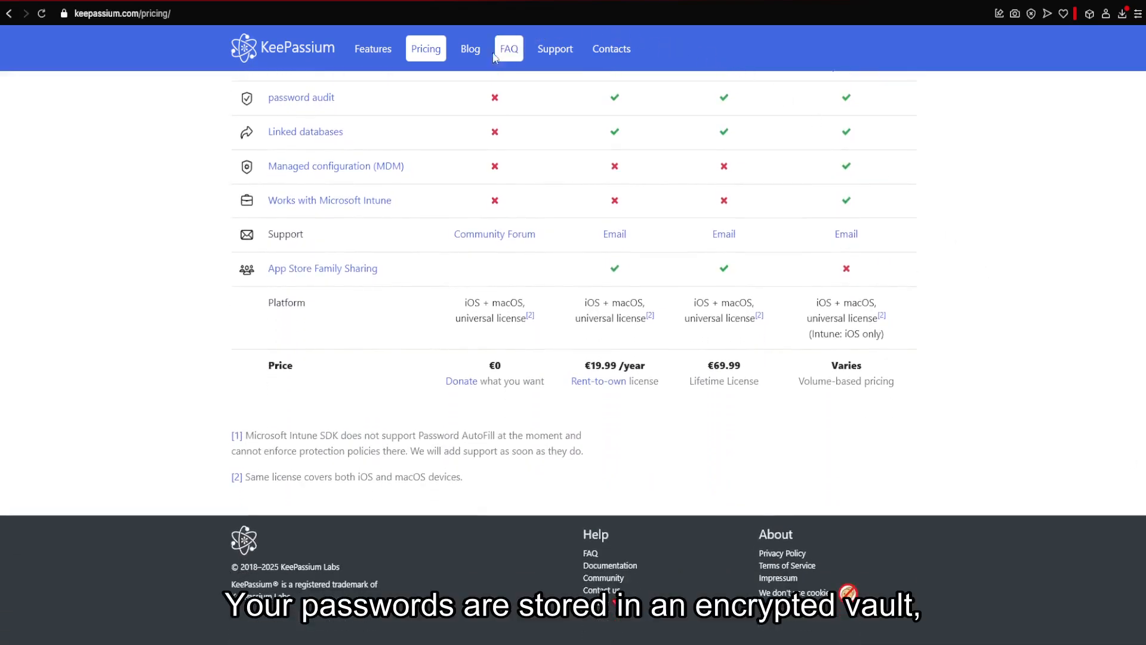
Step: Show the Blog and read the release posts down to KeePassium 1.51 and the pagination
left_click(471, 49)
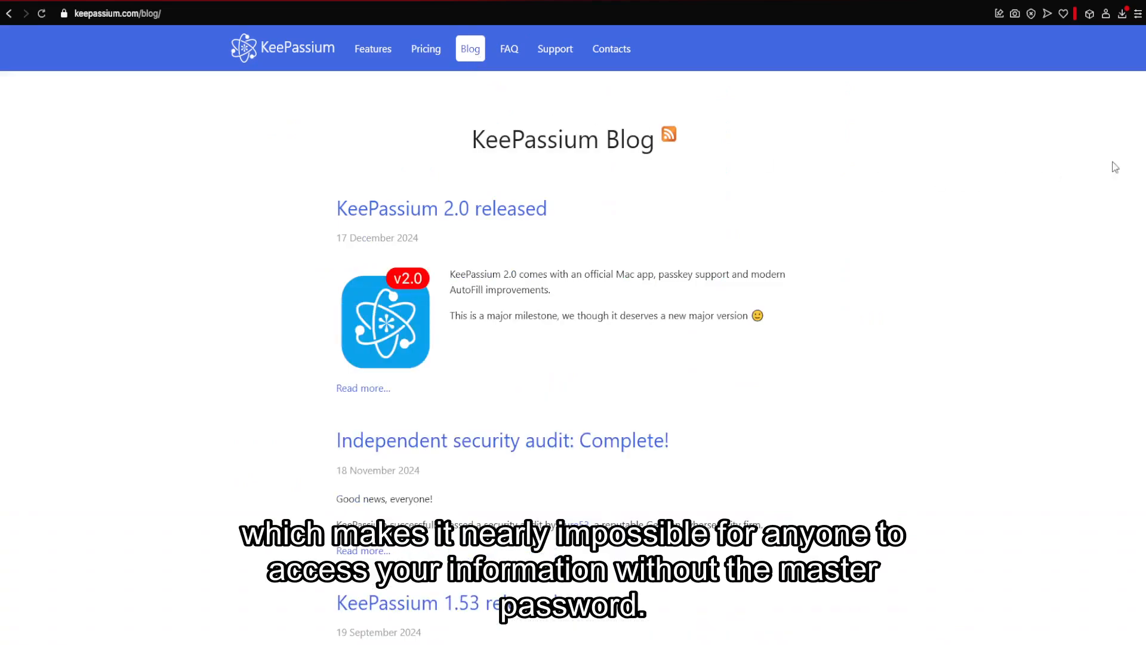
scroll("down", 3)
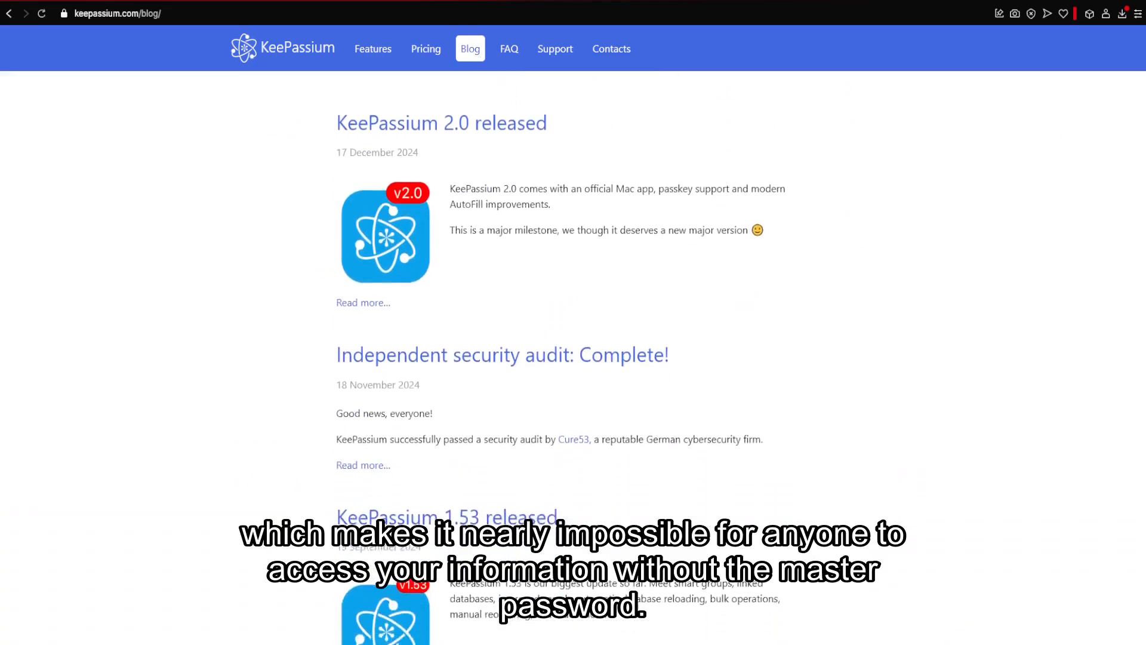
scroll("down", 3)
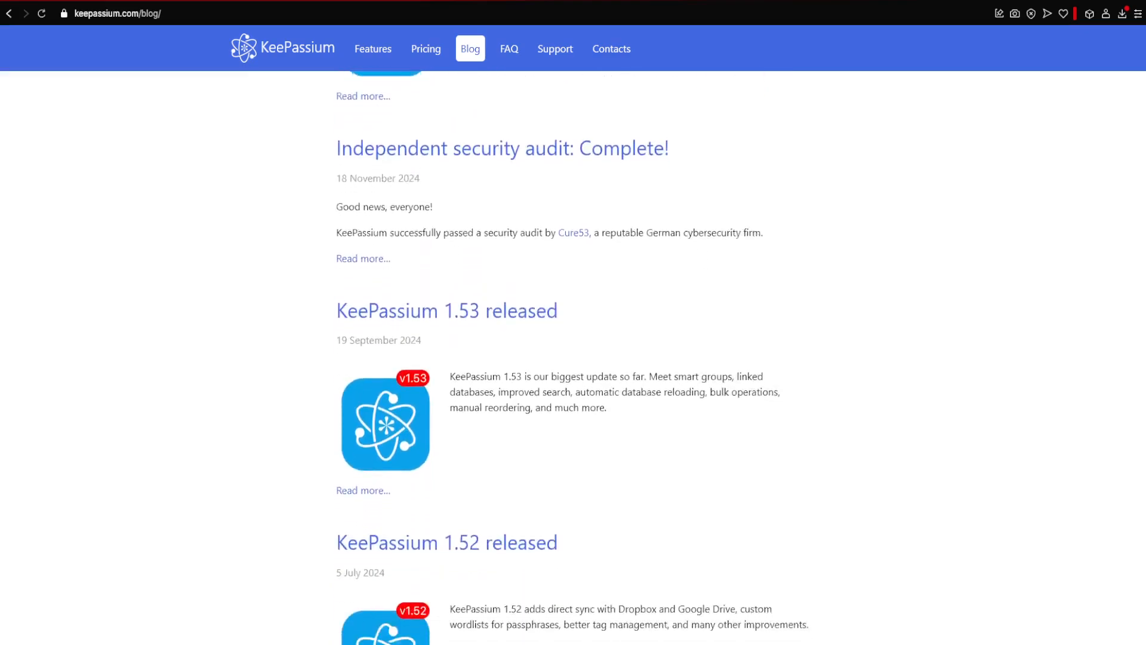
scroll("down", 3)
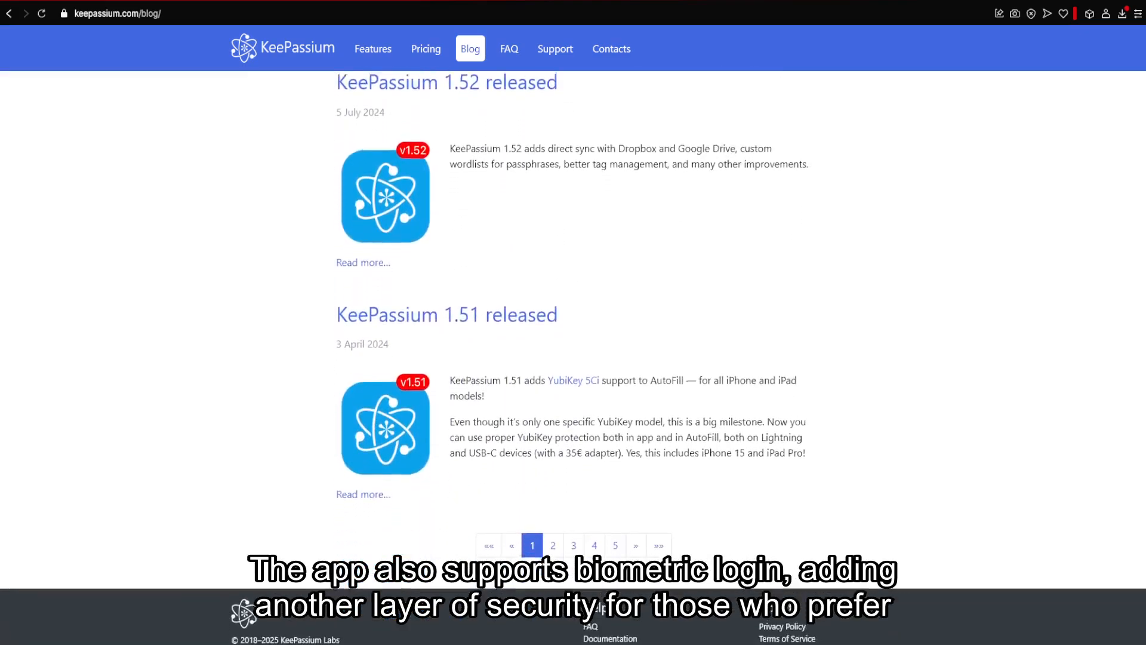
scroll("down", 3)
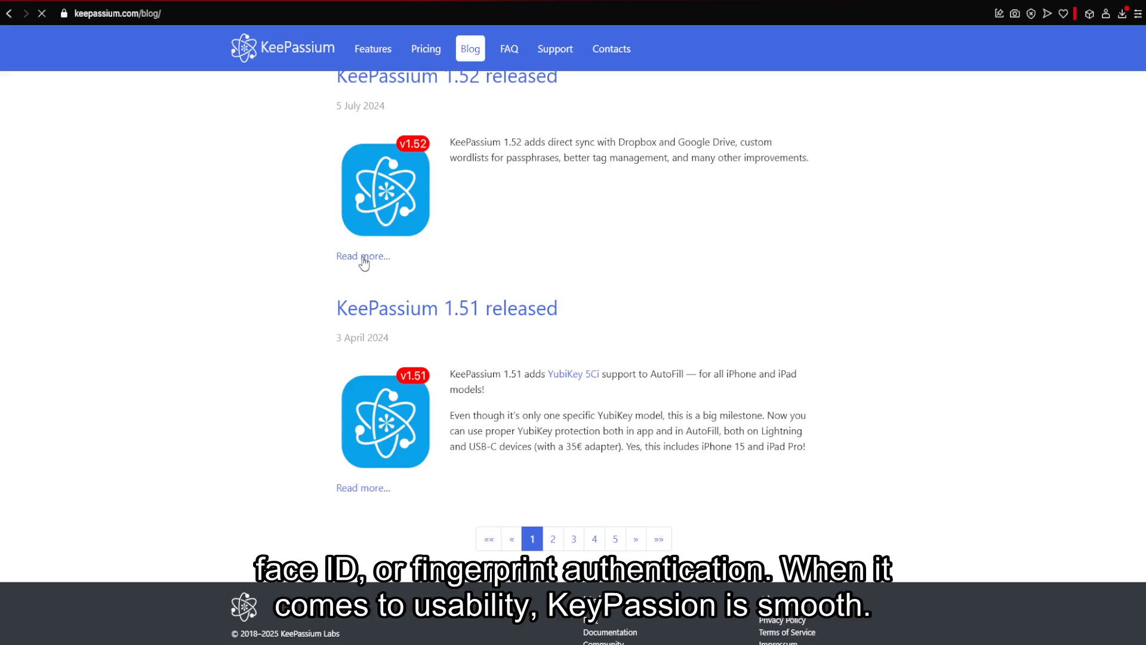
left_click(363, 256)
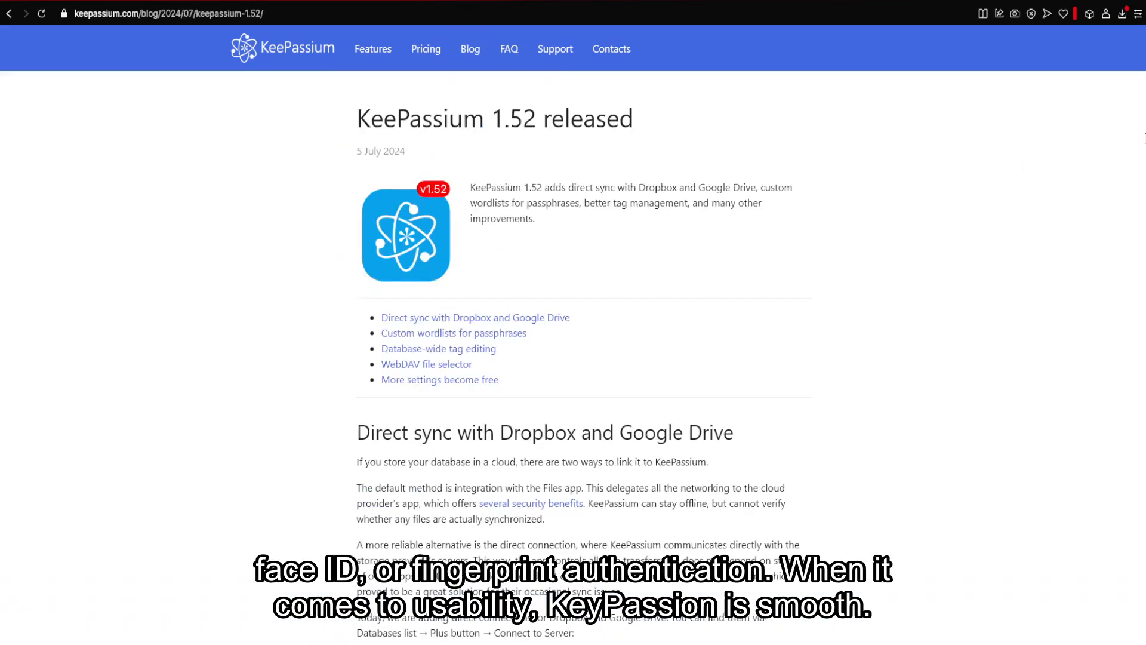
scroll("down", 3)
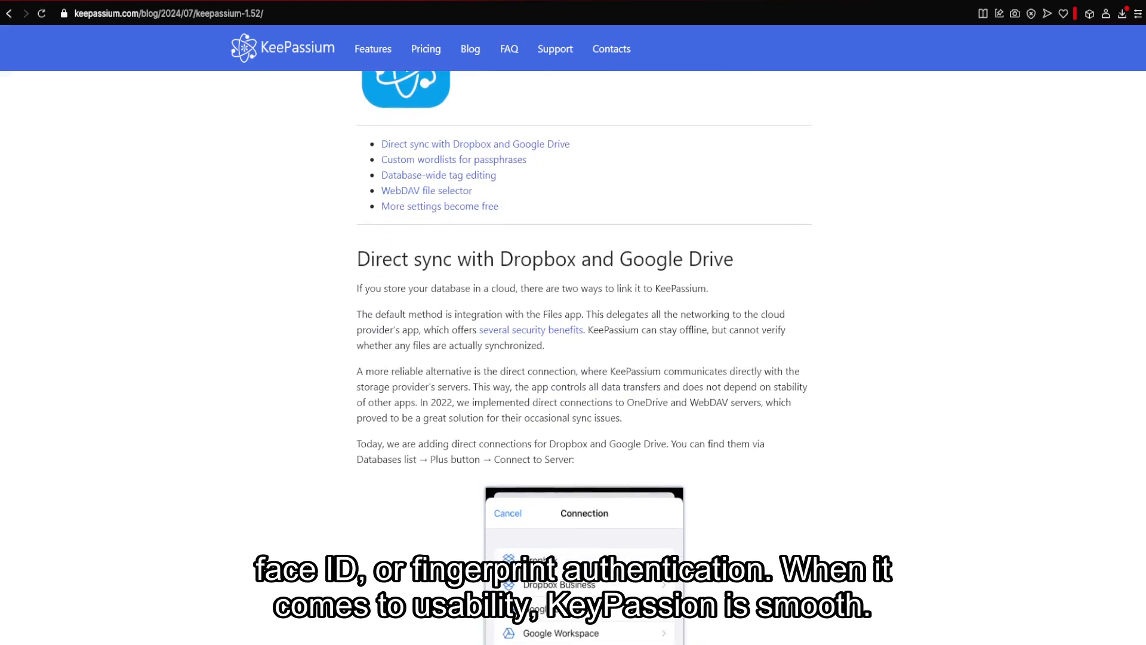
scroll("down", 3)
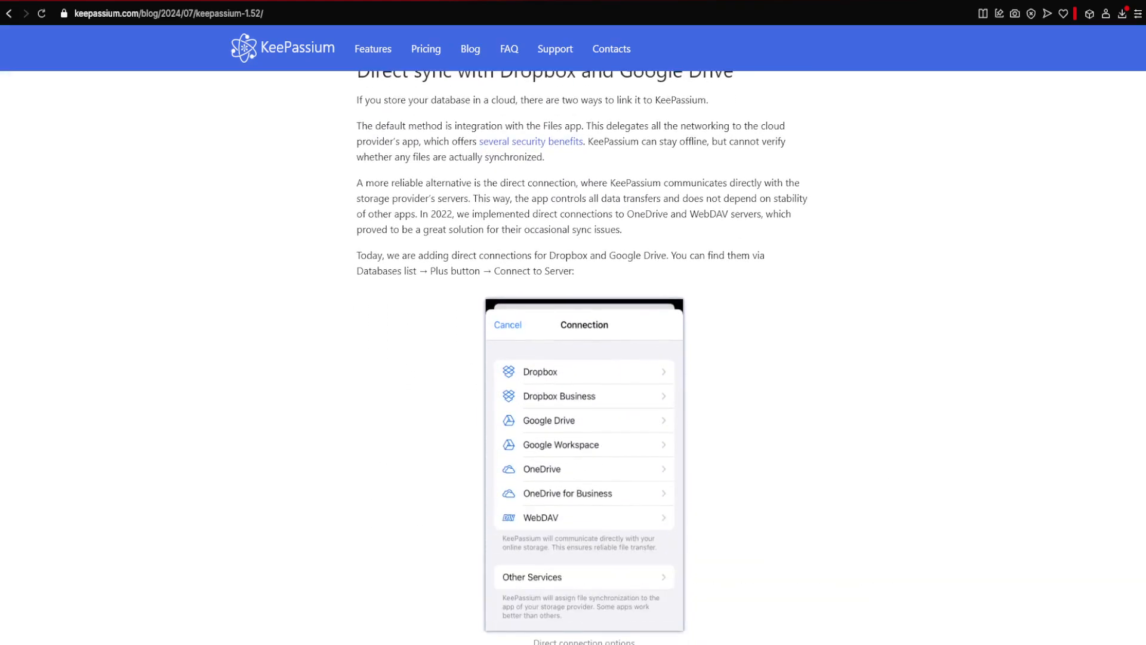
scroll("down", 3)
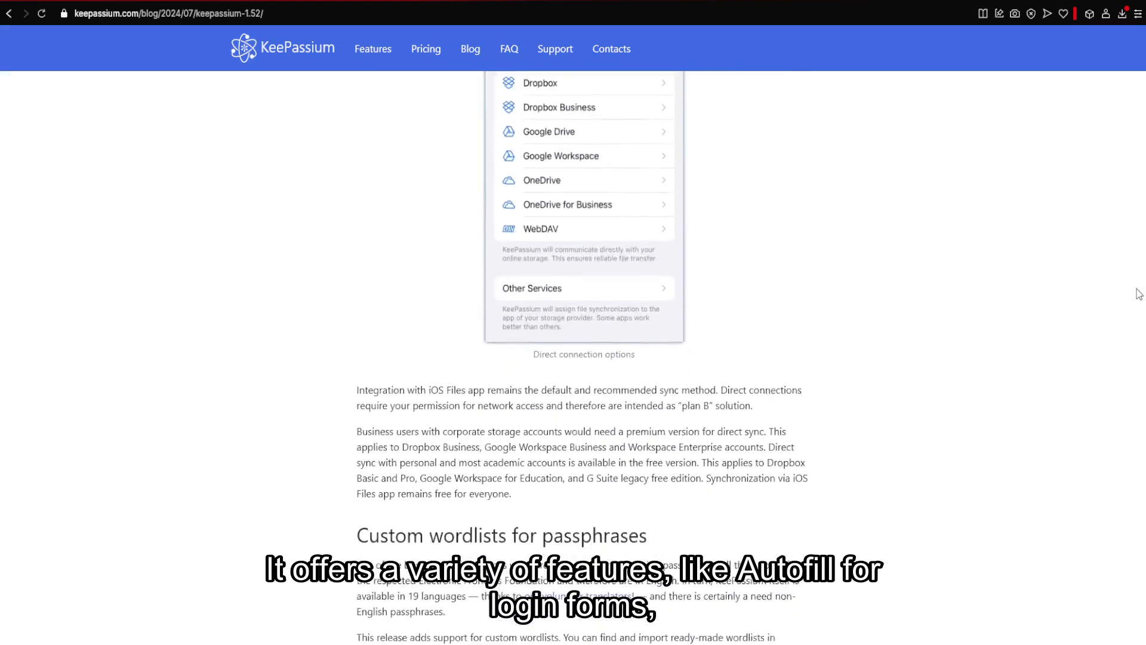
scroll("down", 3)
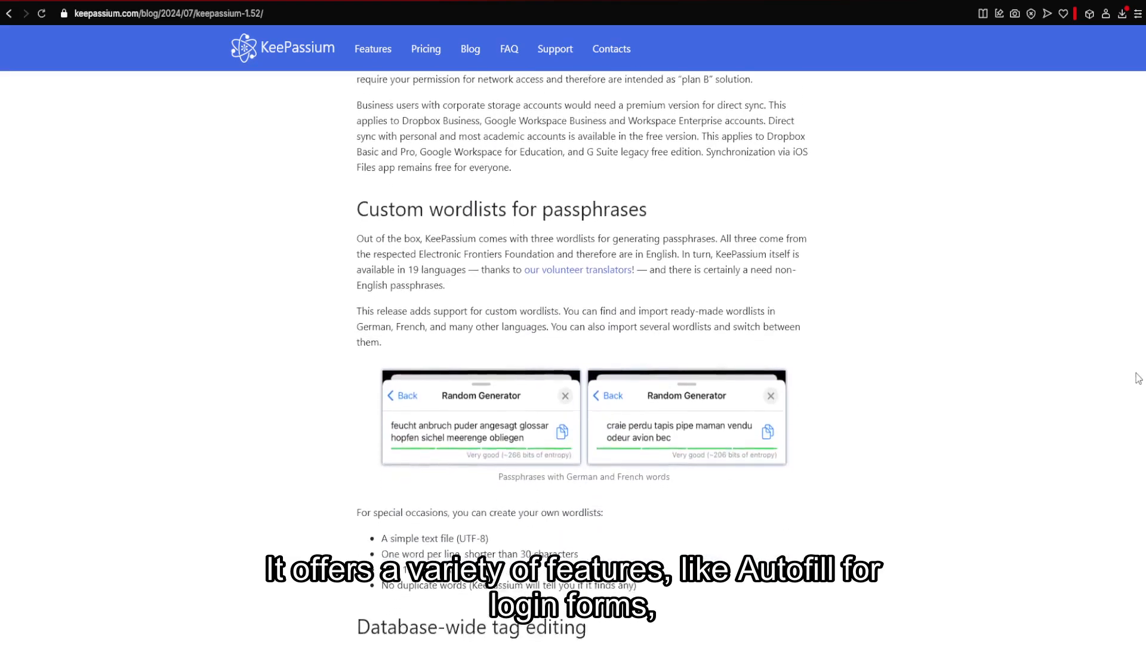
scroll("down", 3)
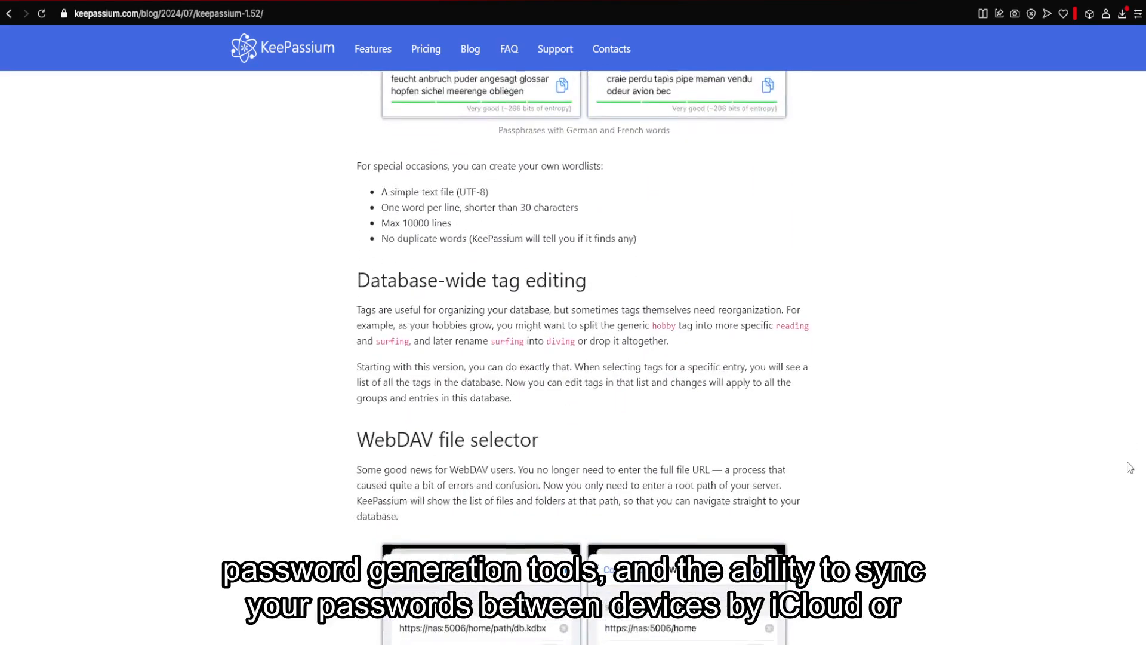
scroll("down", 3)
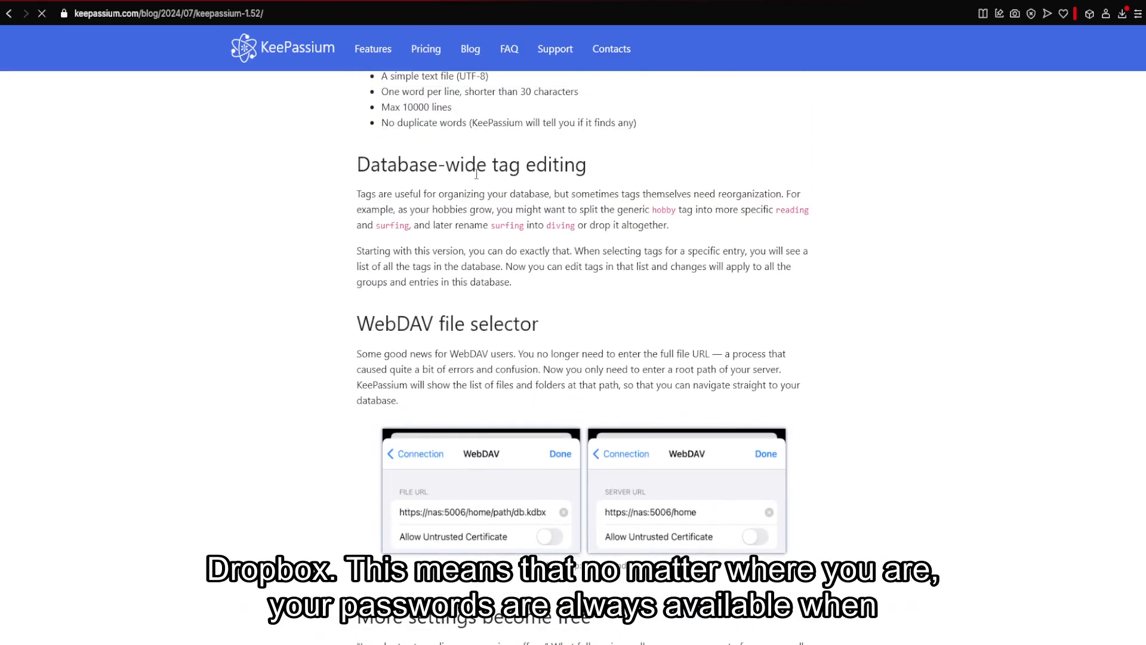
Step: Show the FAQ page with its general, features, licensing and synchronization questions
left_click(509, 49)
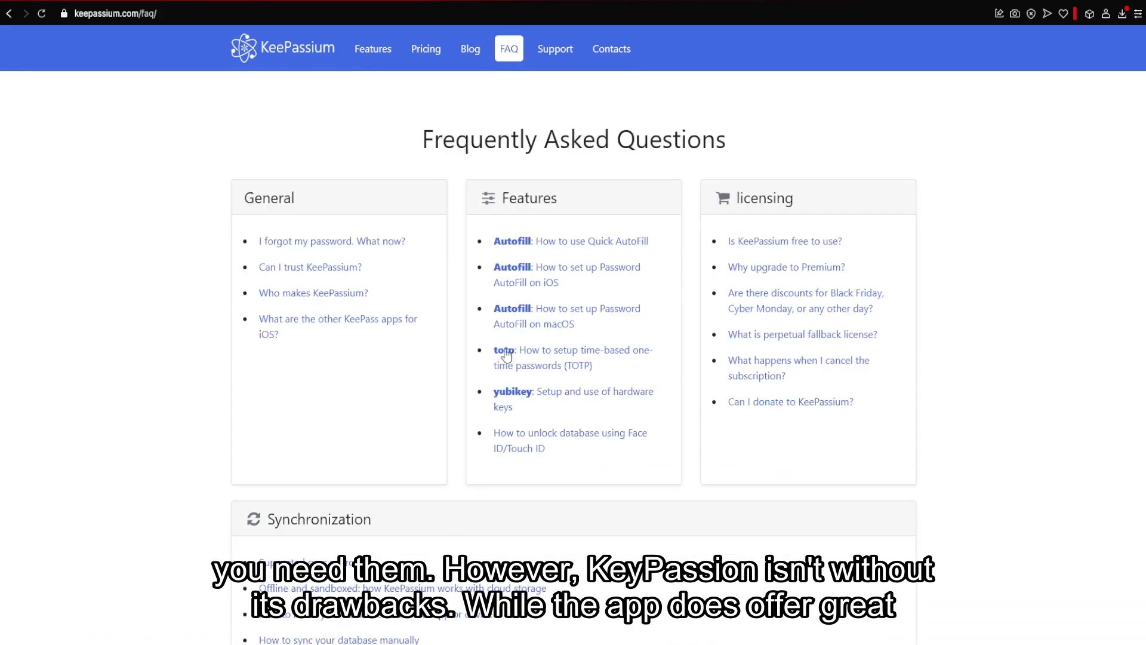
mouse_move(555, 48)
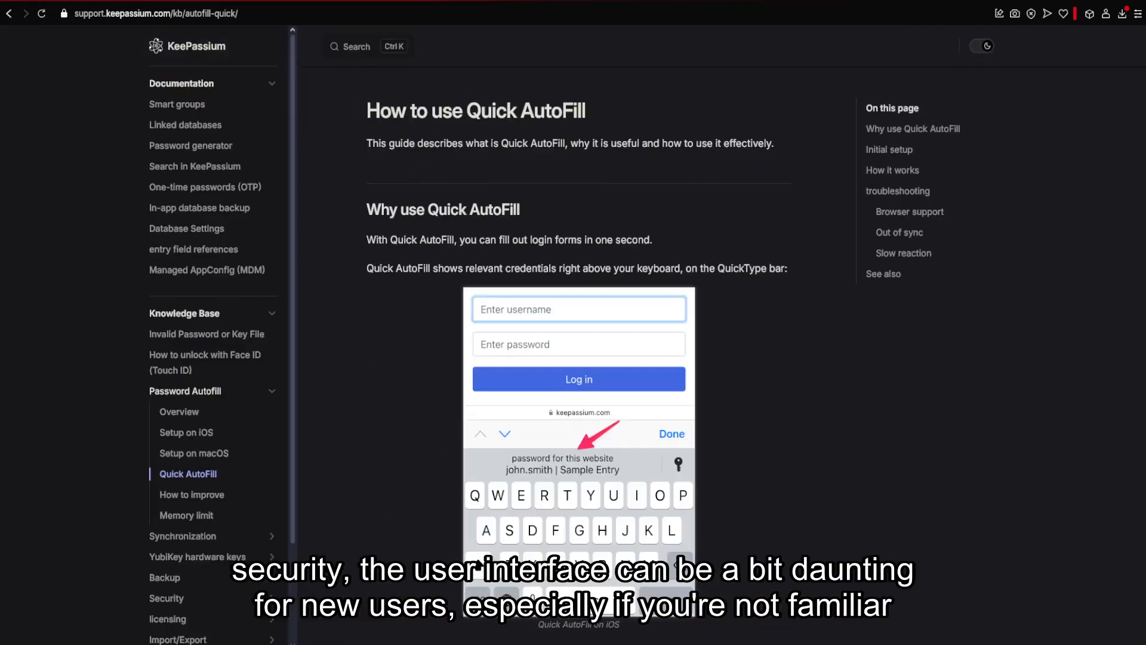
Step: Read the Quick AutoFill guide through setup, how it works and troubleshooting
scroll("down", 3)
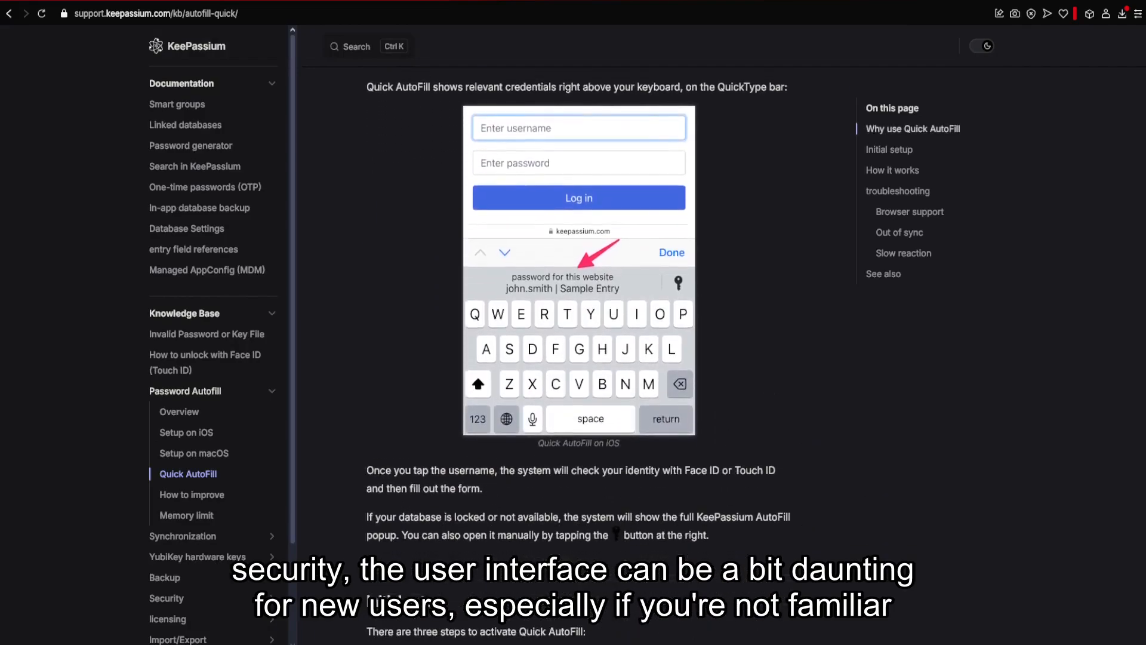
scroll("down", 3)
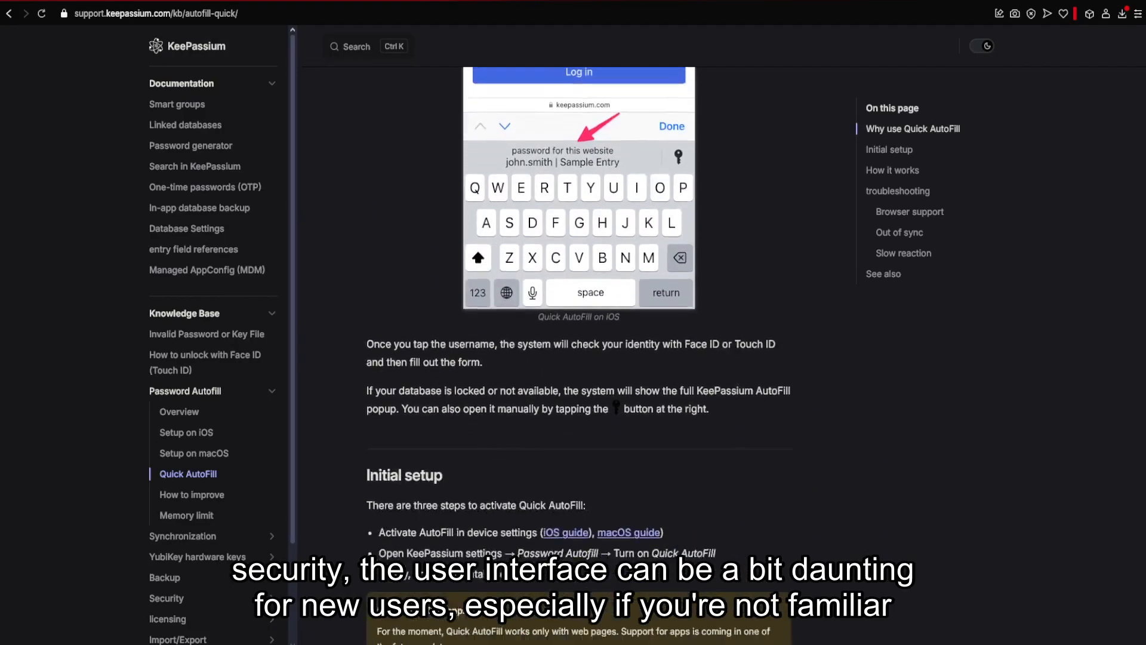
scroll("down", 3)
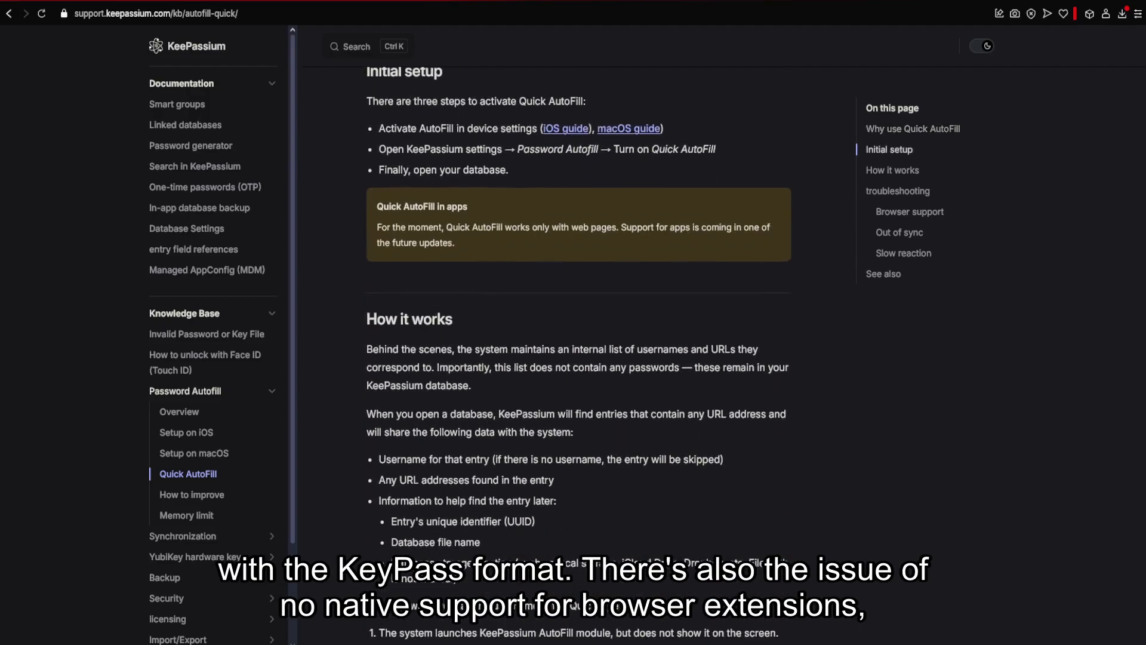
scroll("down", 3)
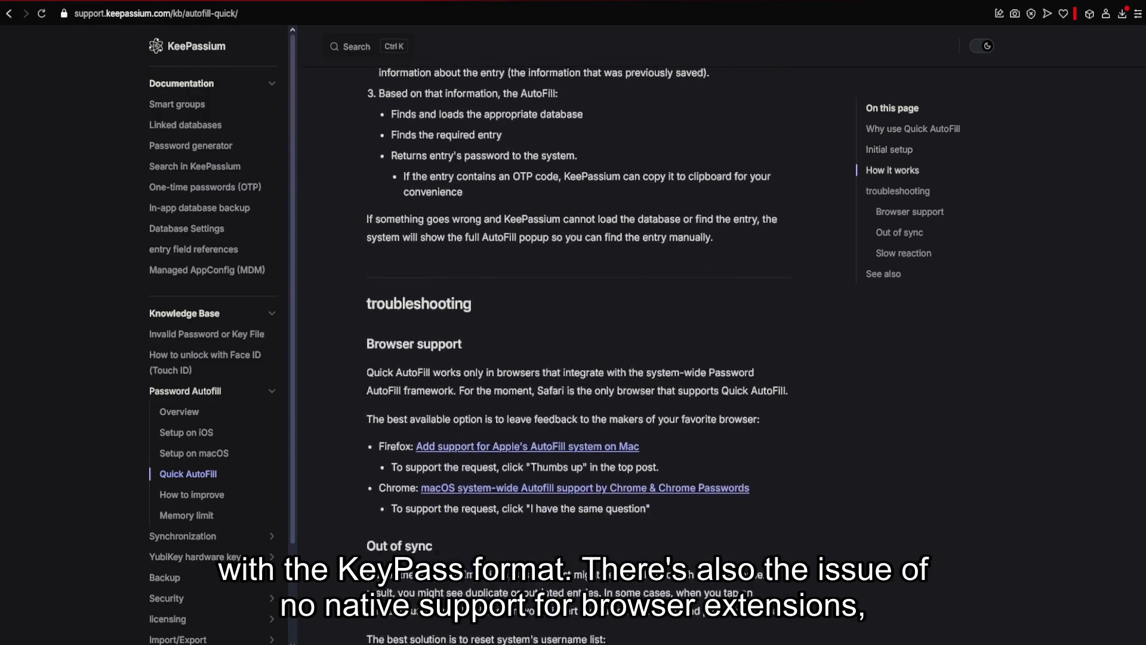
scroll("down", 3)
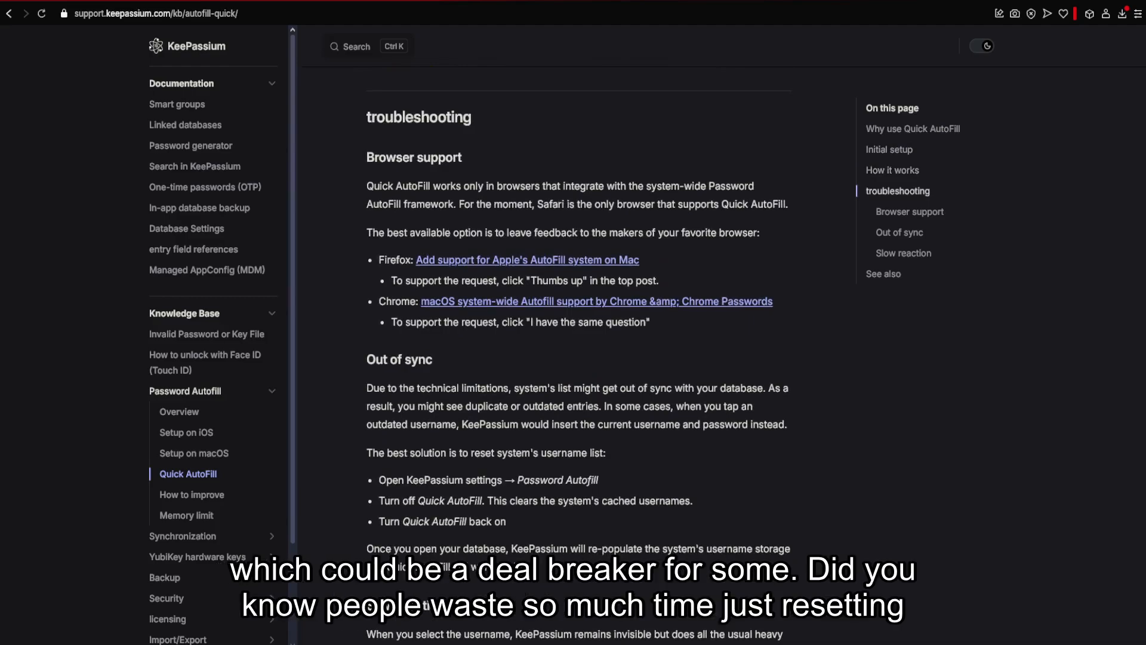
scroll("down", 3)
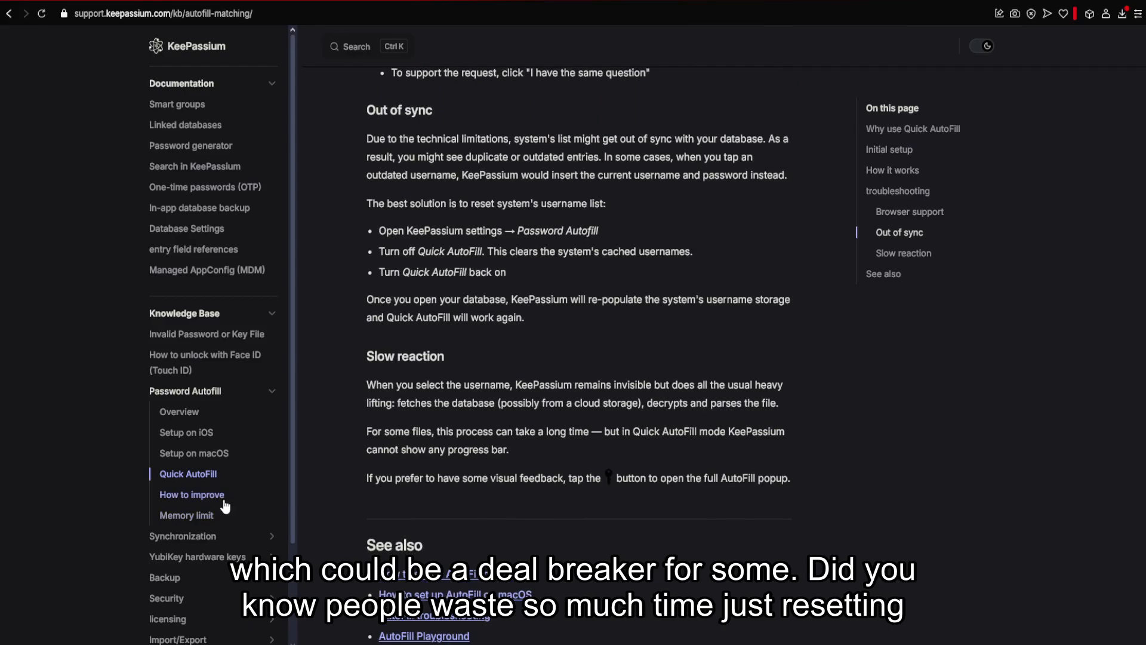
Step: View the AutoFill improvement and memory limit guides, then go back to the FAQ
left_click(191, 494)
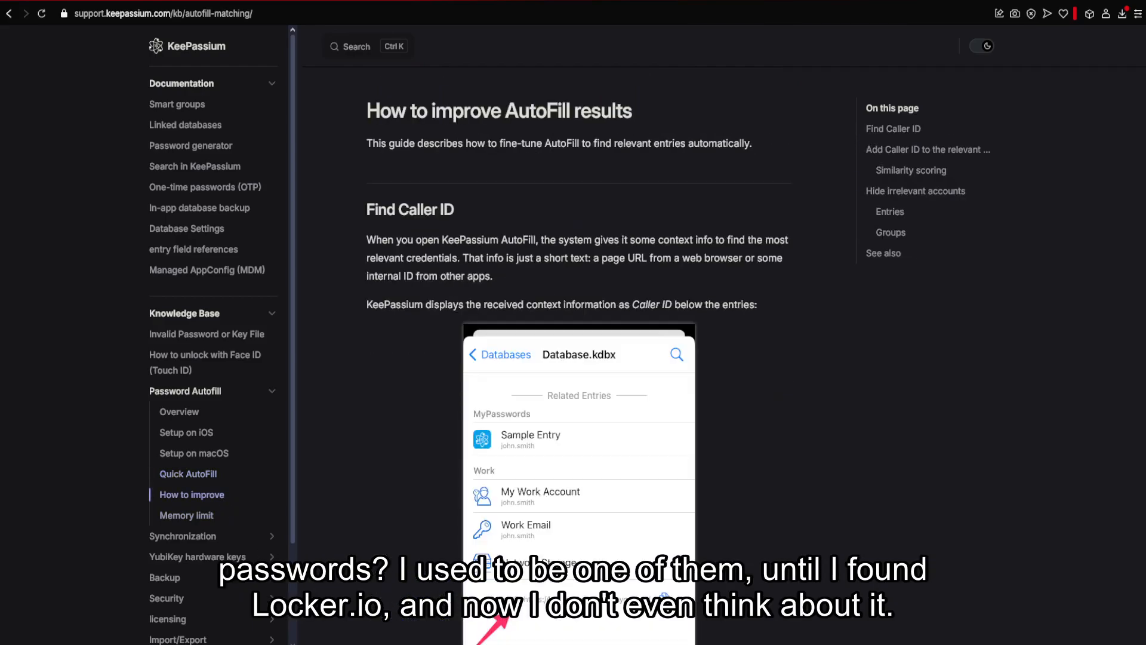
left_click(186, 515)
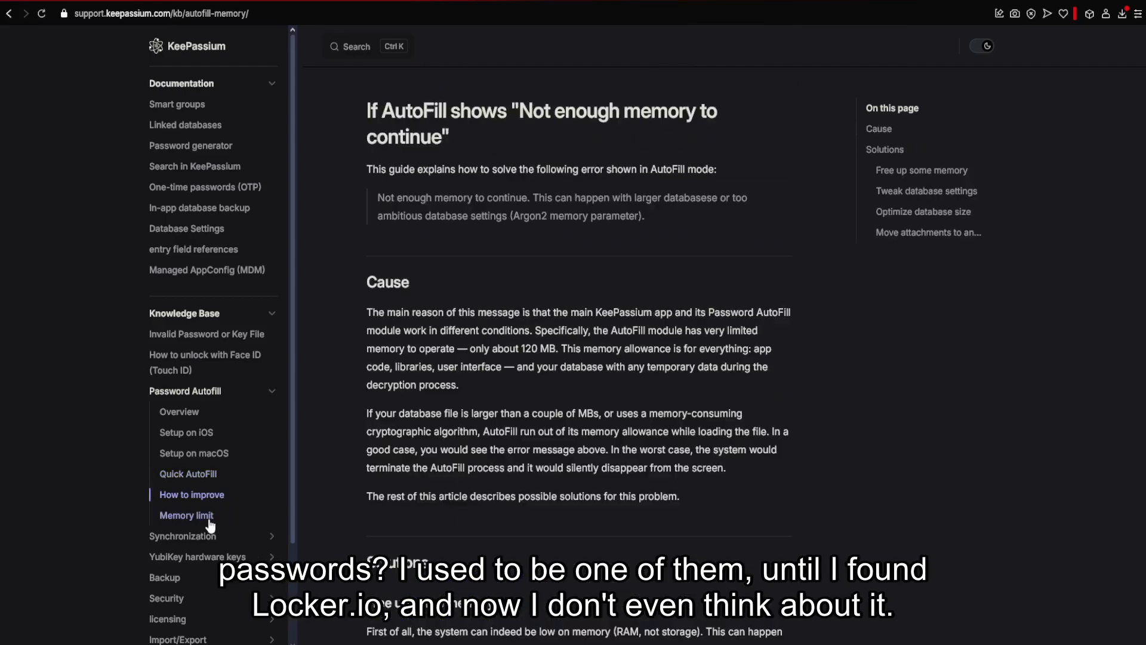
left_click(186, 515)
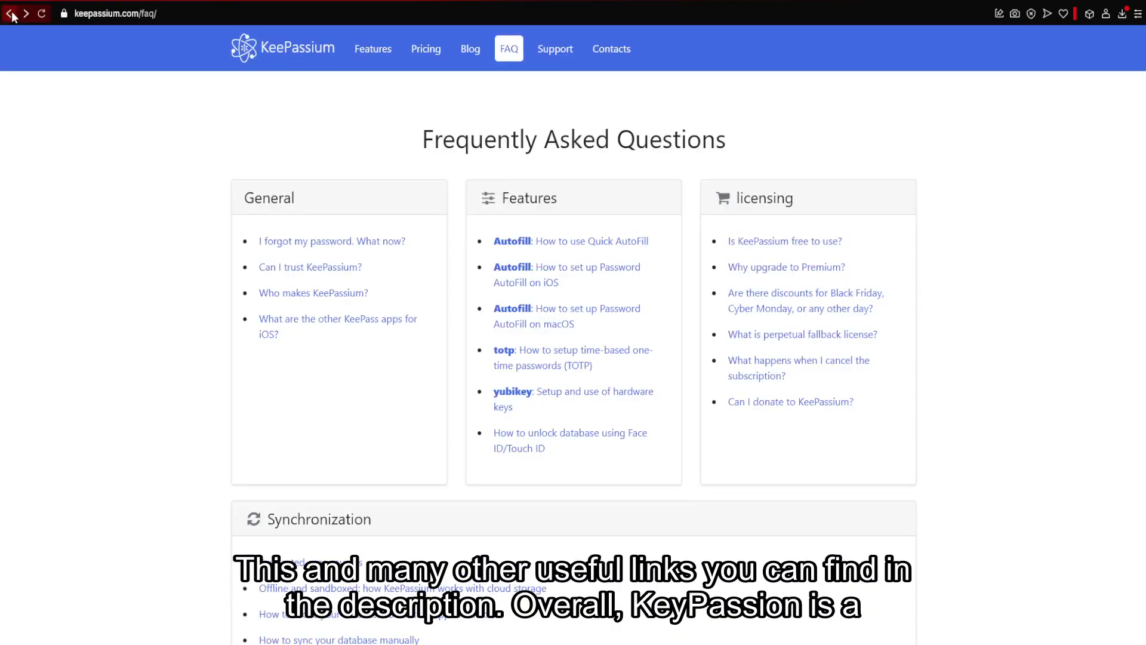
Step: Revisit Pricing, show the Contacts page, then enter the Support documentation
left_click(425, 48)
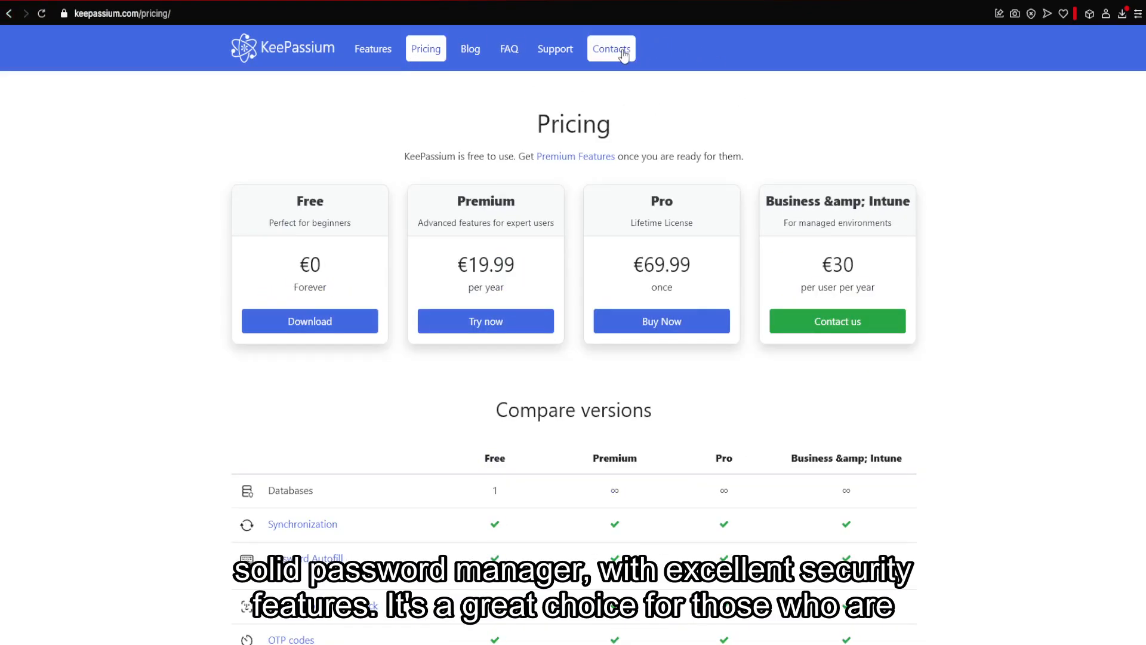
left_click(611, 47)
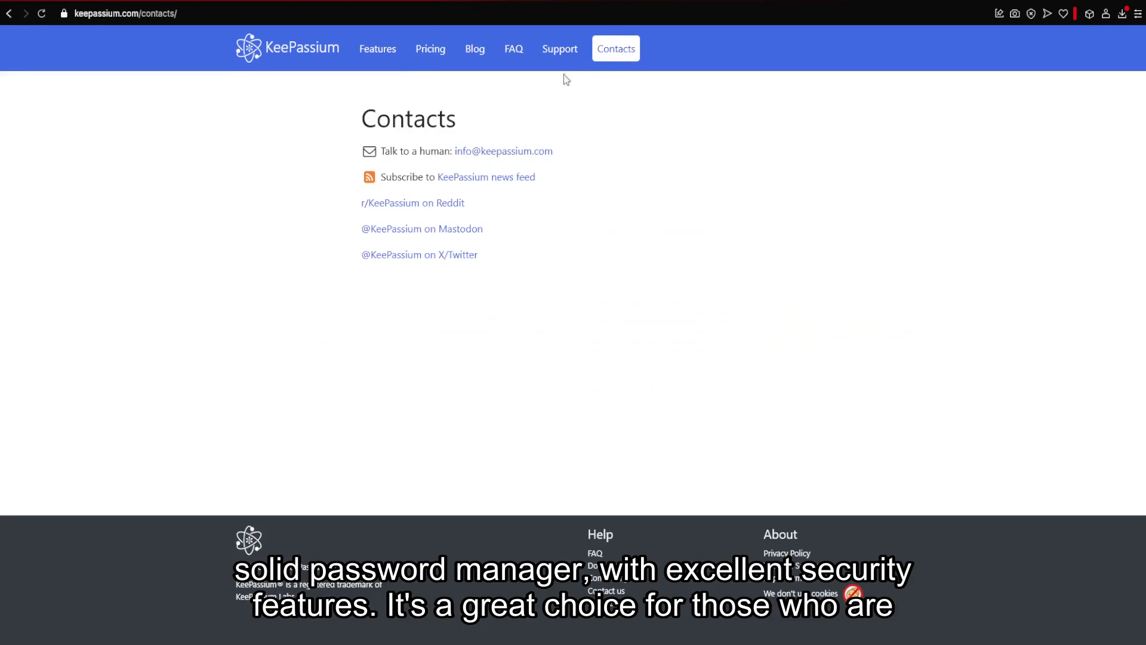
mouse_move(559, 49)
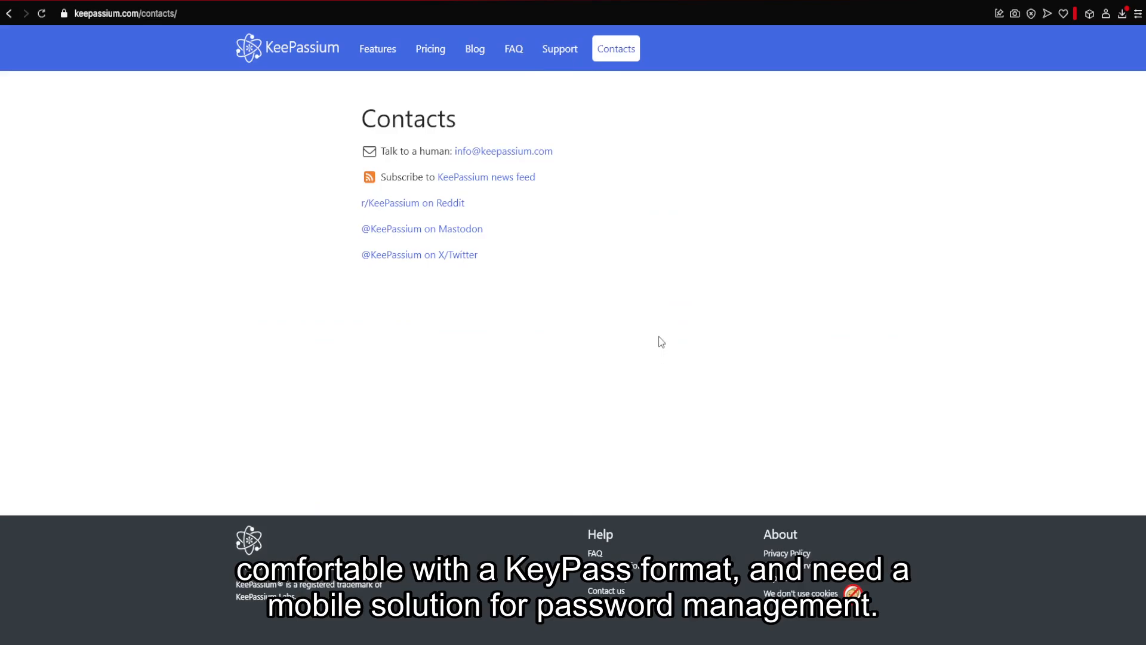
left_click(560, 48)
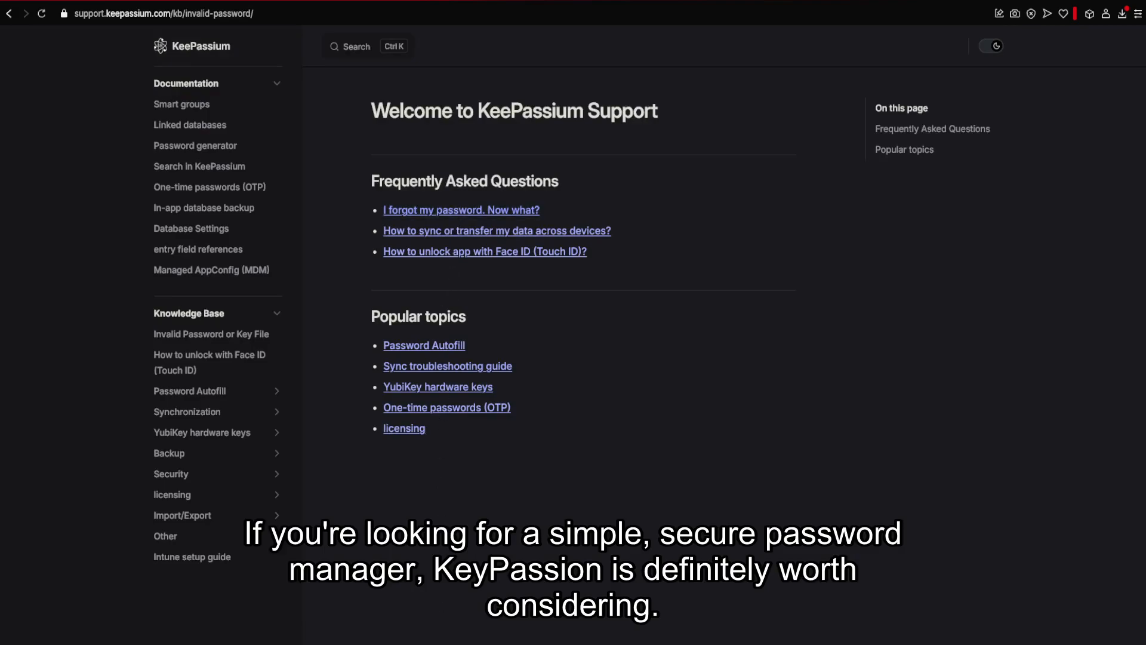
Step: Read the Invalid Password or Key File article through its types of passwords section
left_click(211, 334)
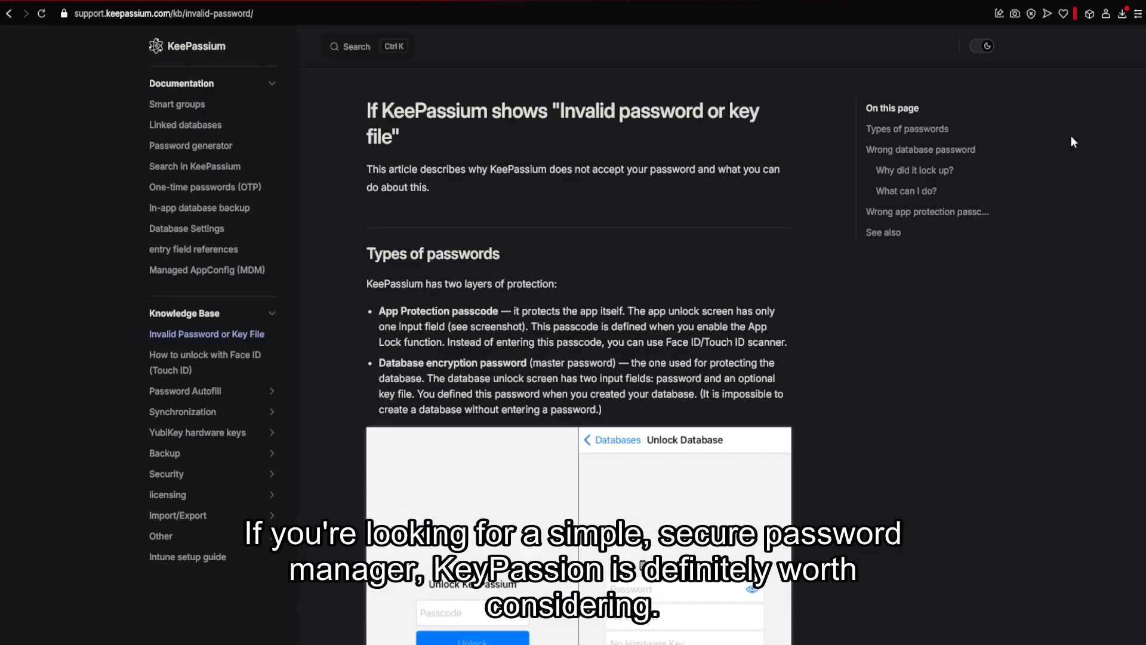
scroll("down", 3)
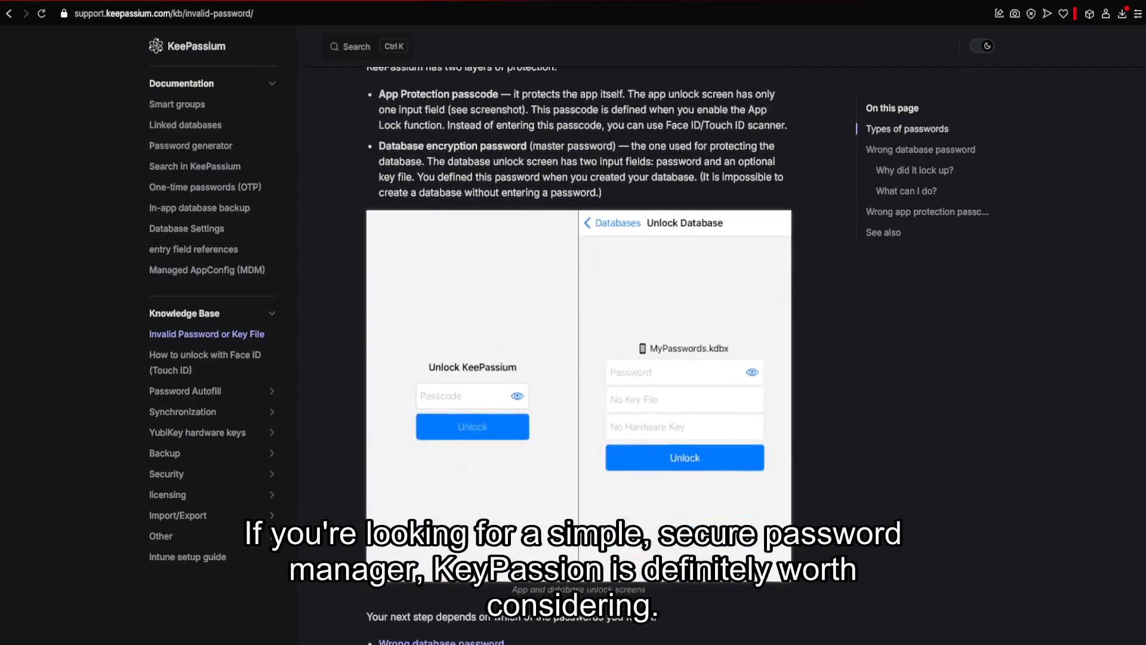
scroll("down", 3)
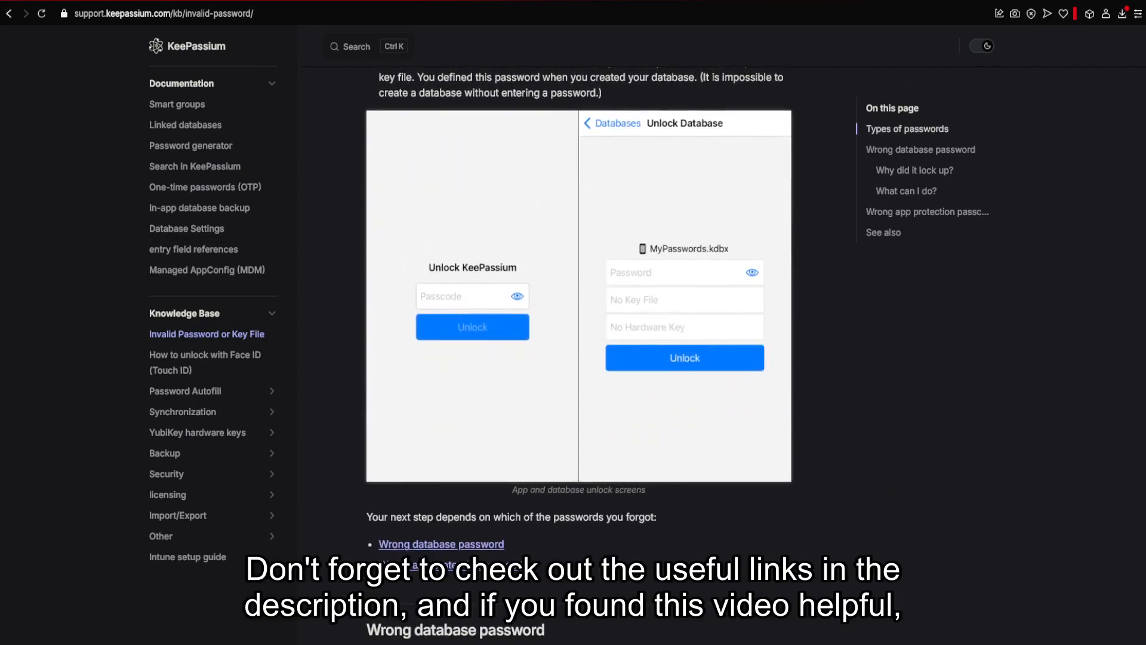